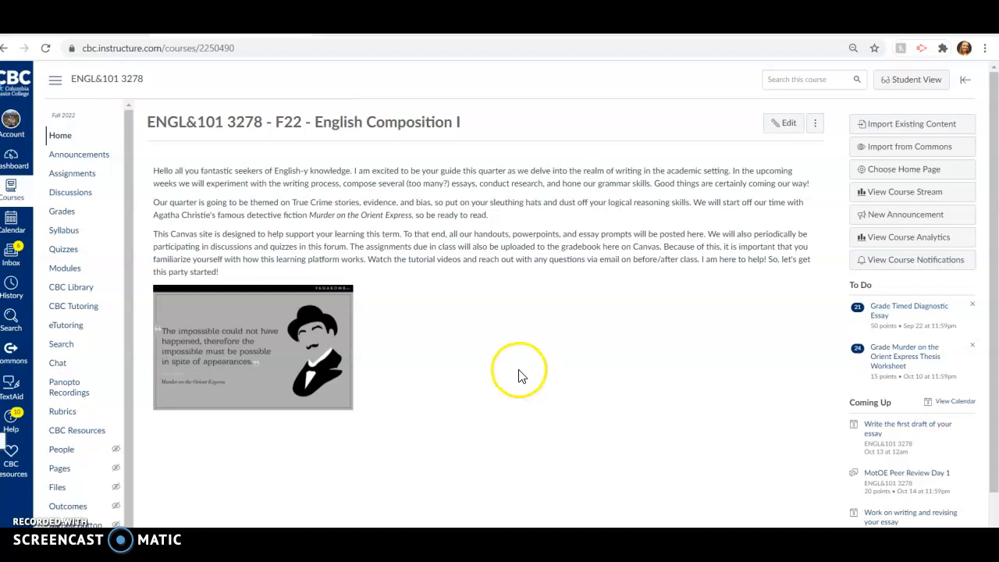
pyautogui.moveTo(69, 271)
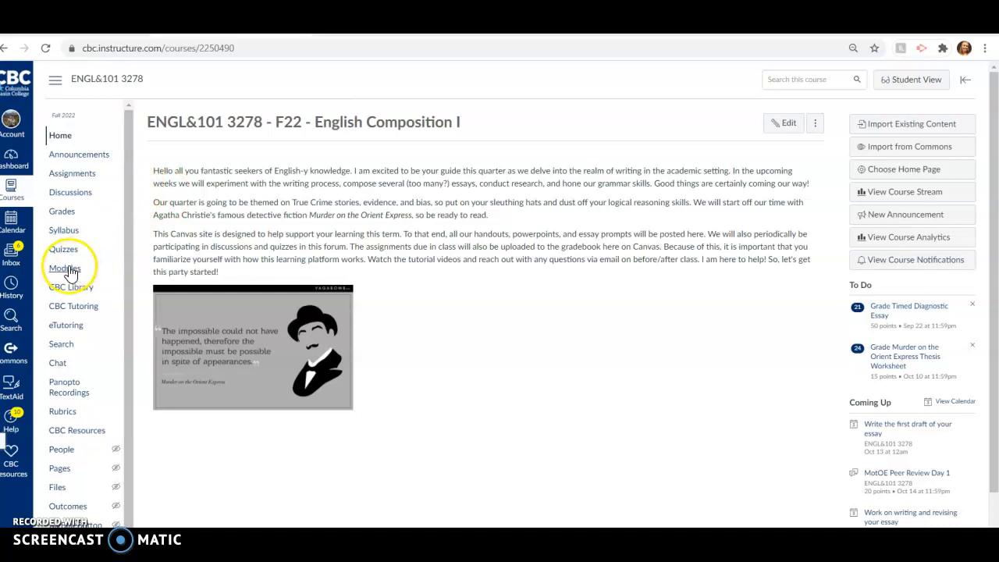
# Open the English Composition I Modules page listing the MLA Format and Grammar items.
pyautogui.click(65, 269)
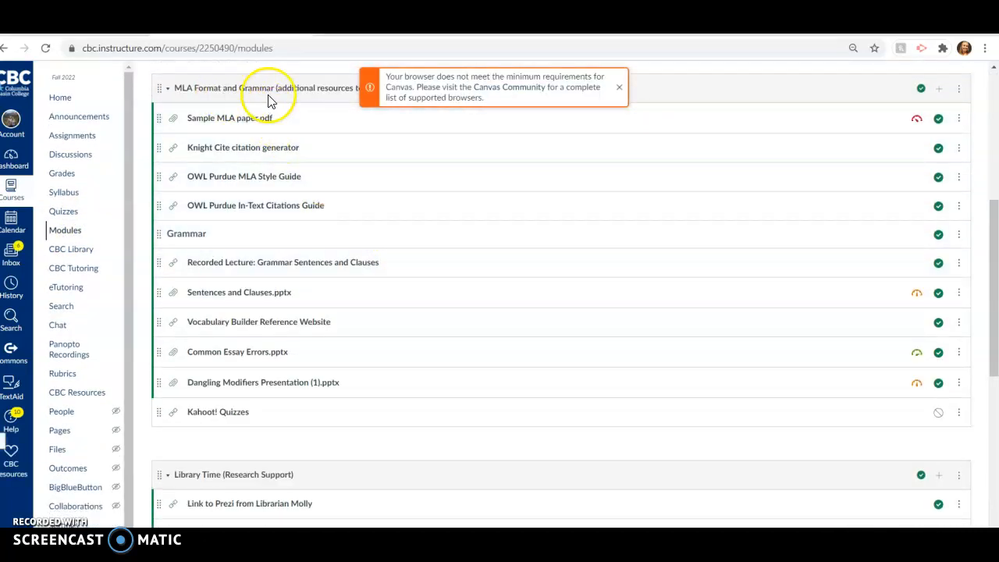
pyautogui.click(618, 87)
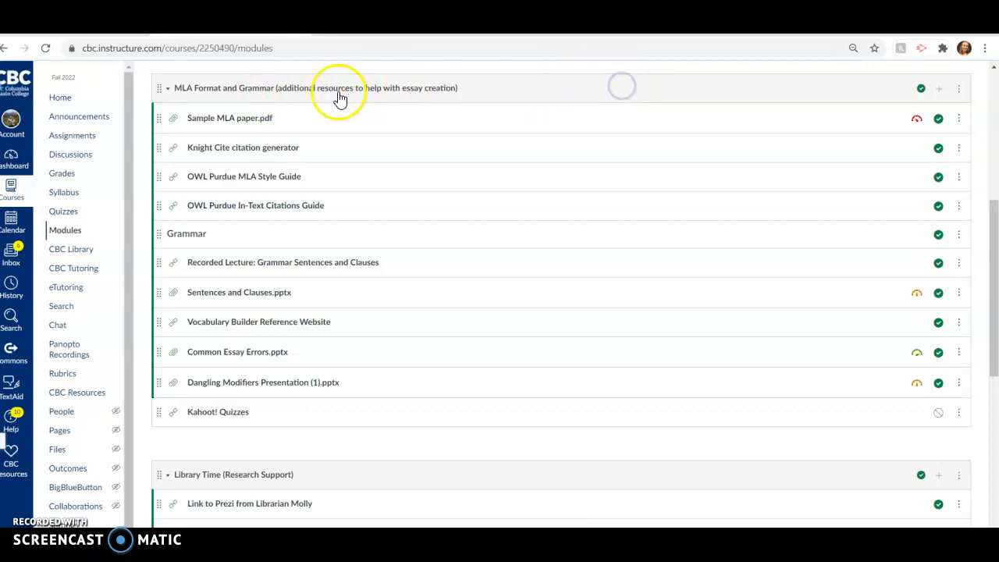
pyautogui.moveTo(300, 266)
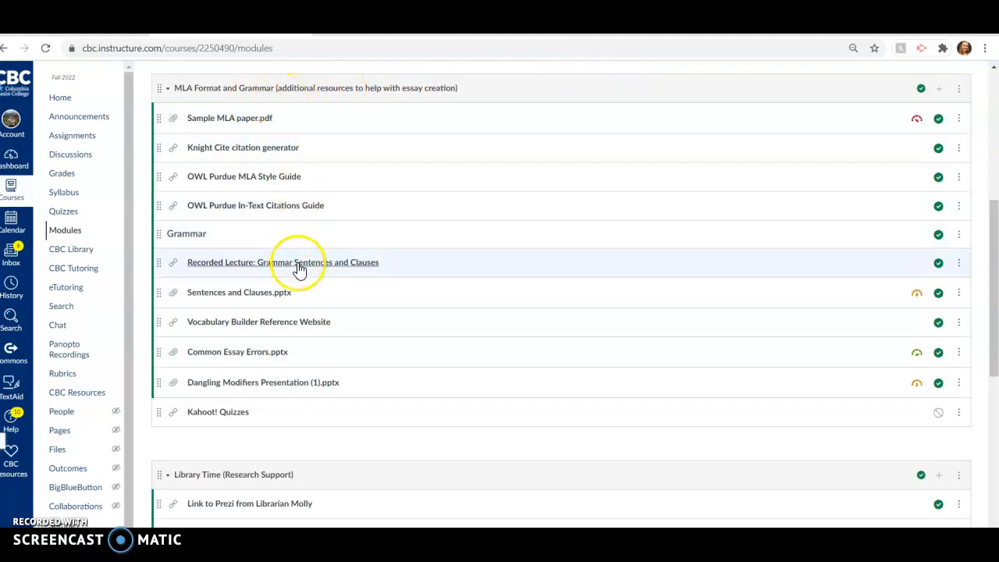
pyautogui.moveTo(250, 125)
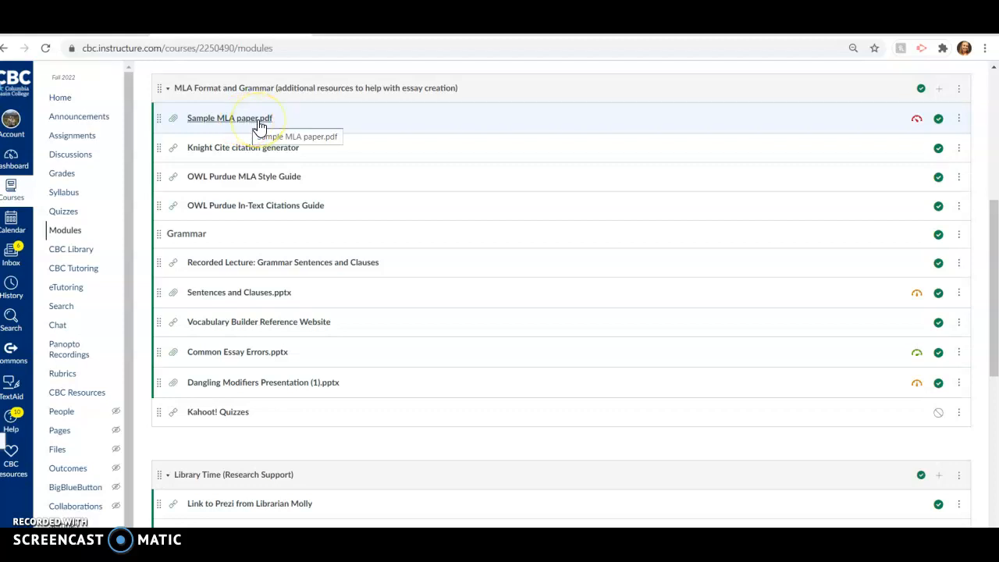
pyautogui.moveTo(328, 427)
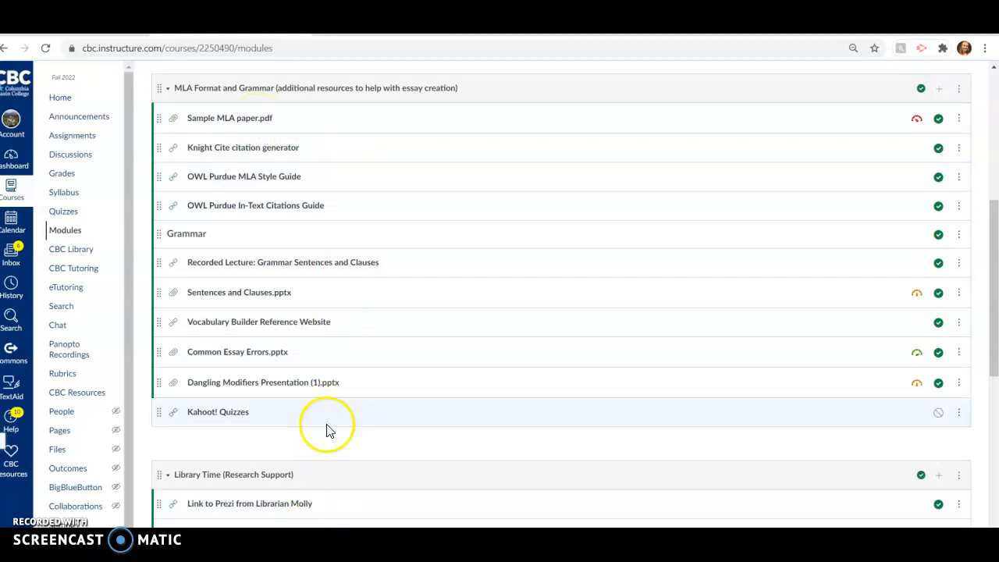
# Open Sample MLA paper.pdf in Chrome's PDF viewer at its first page.
pyautogui.click(230, 117)
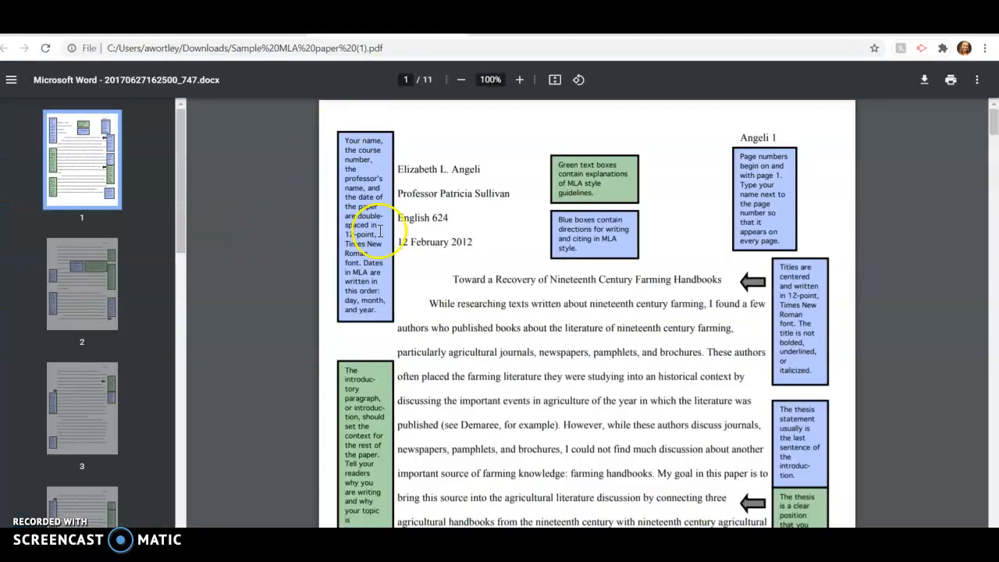
pyautogui.moveTo(353, 170)
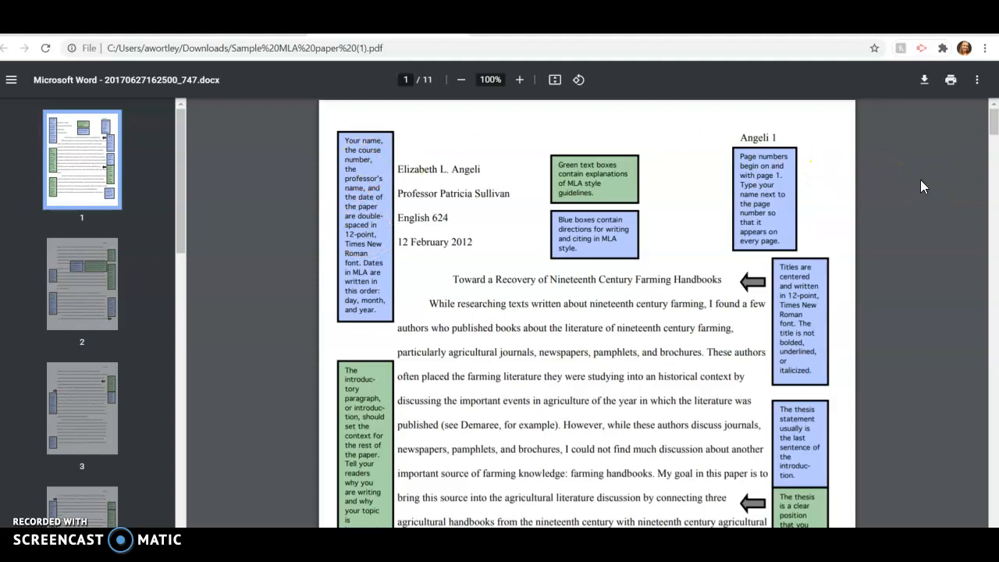
pyautogui.moveTo(918, 185)
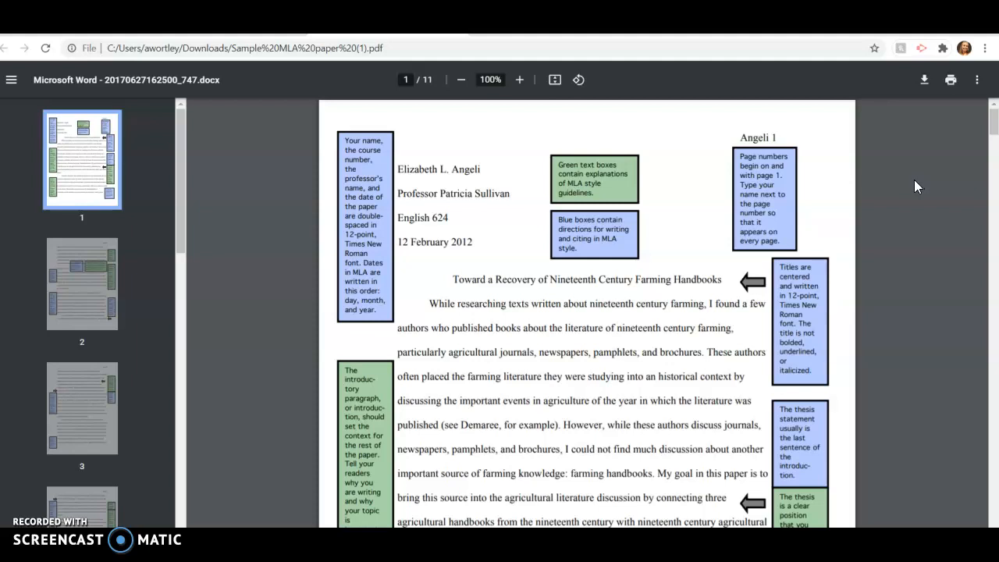
pyautogui.moveTo(912, 188)
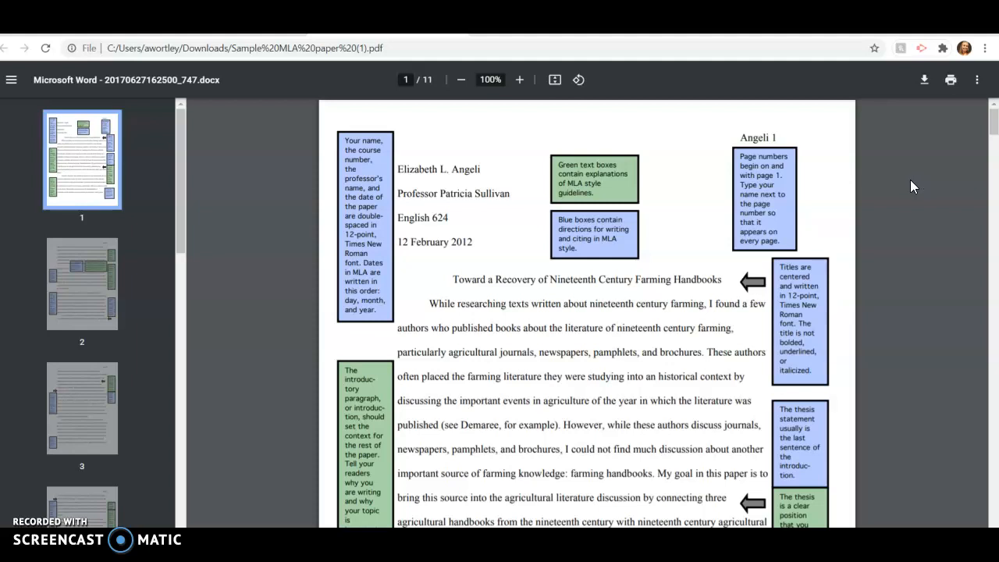
pyautogui.moveTo(908, 188)
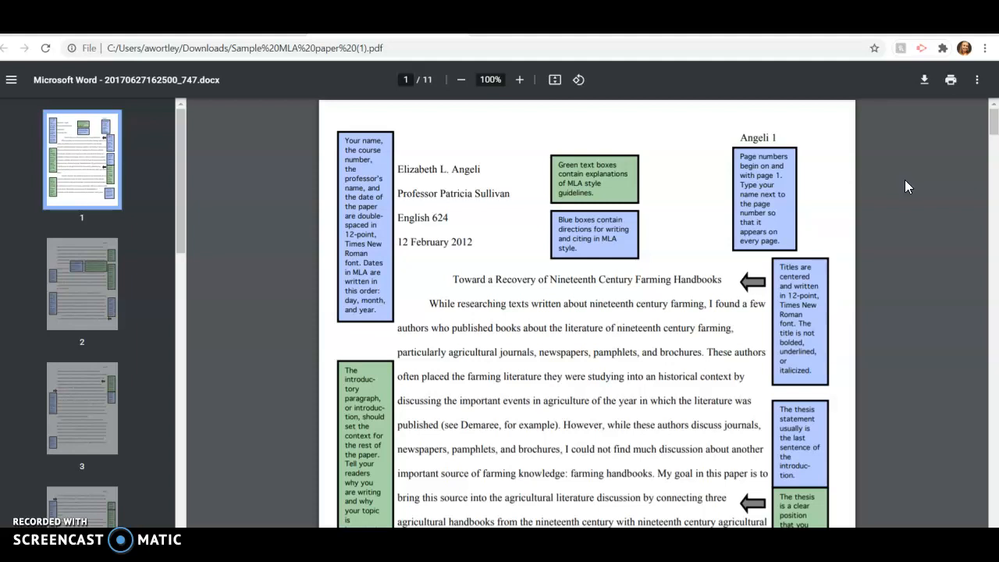
pyautogui.moveTo(902, 188)
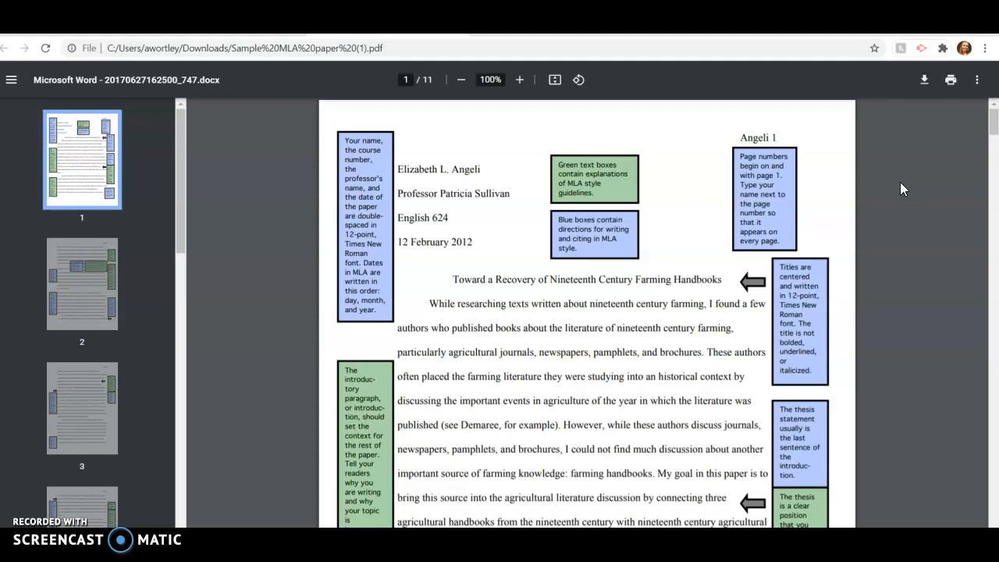
pyautogui.moveTo(896, 187)
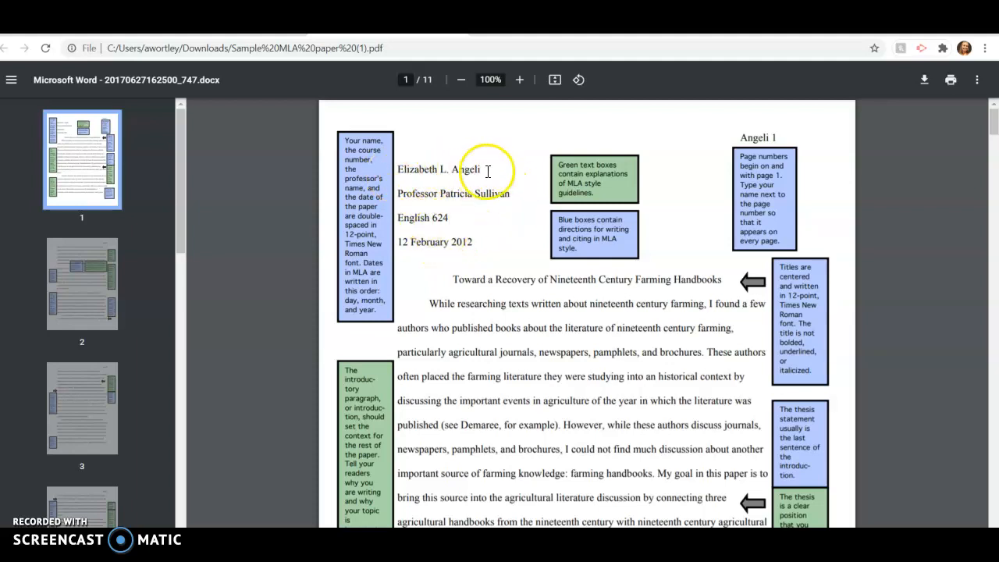
pyautogui.moveTo(452, 221)
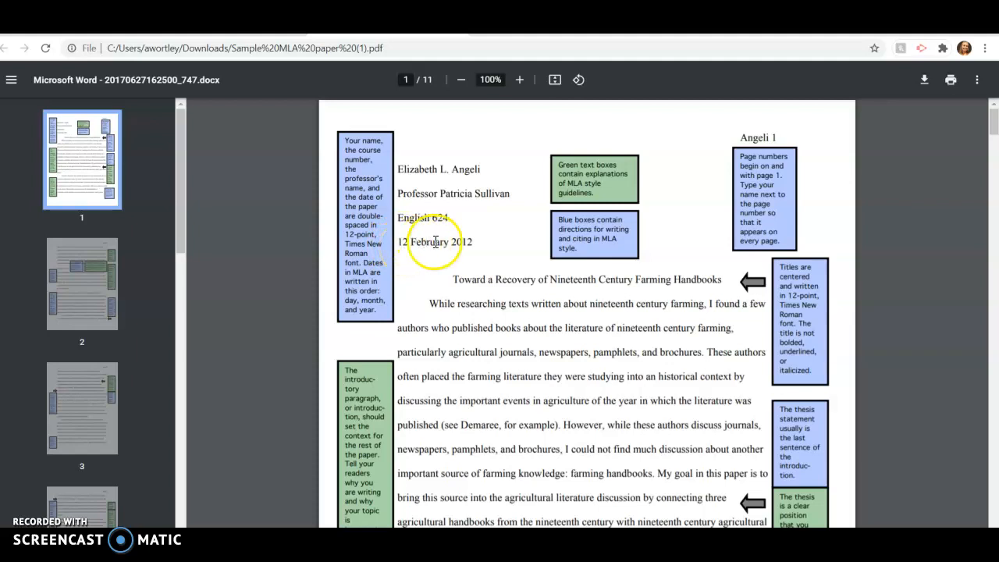
pyautogui.moveTo(684, 179)
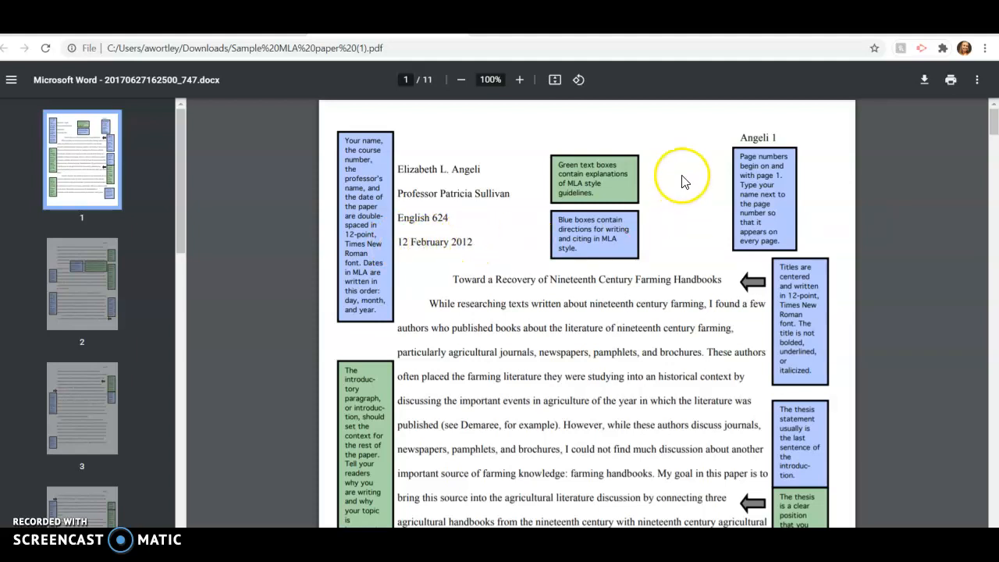
pyautogui.moveTo(777, 138)
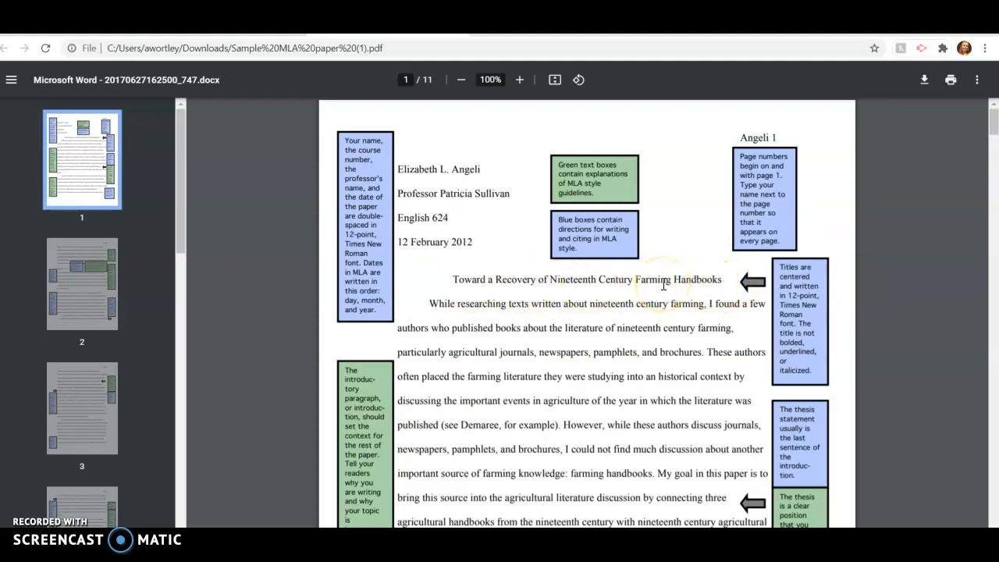
pyautogui.moveTo(642, 278)
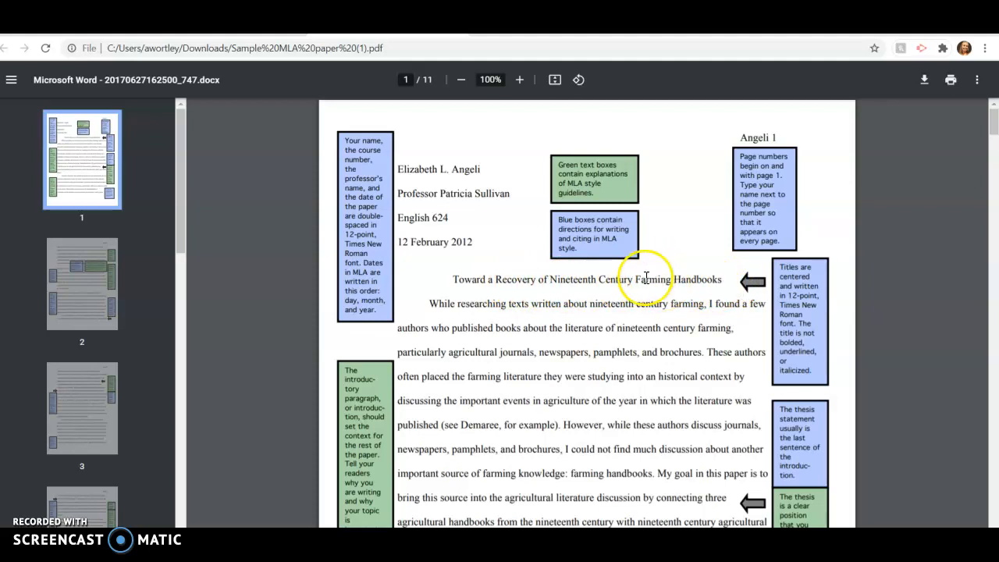
pyautogui.moveTo(649, 292)
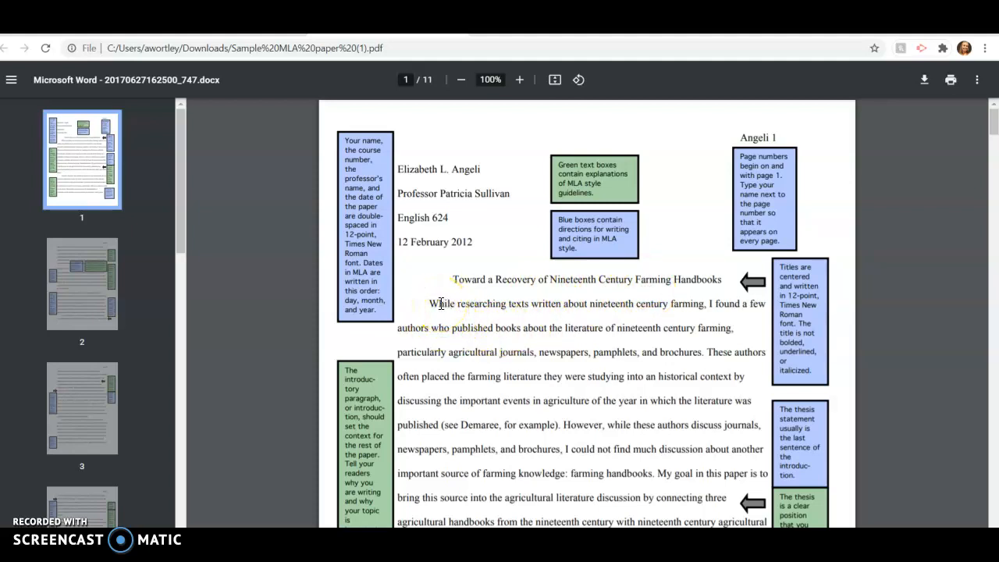
pyautogui.moveTo(426, 310)
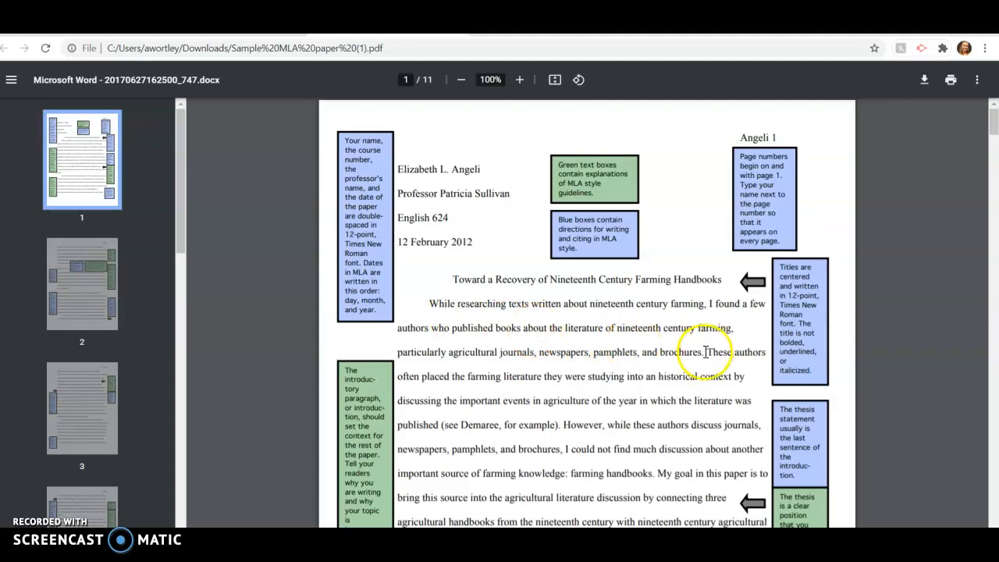
# Scroll the sample paper down to its Works Cited page, jump to page 8, then back to page 3.
pyautogui.scroll(-3)
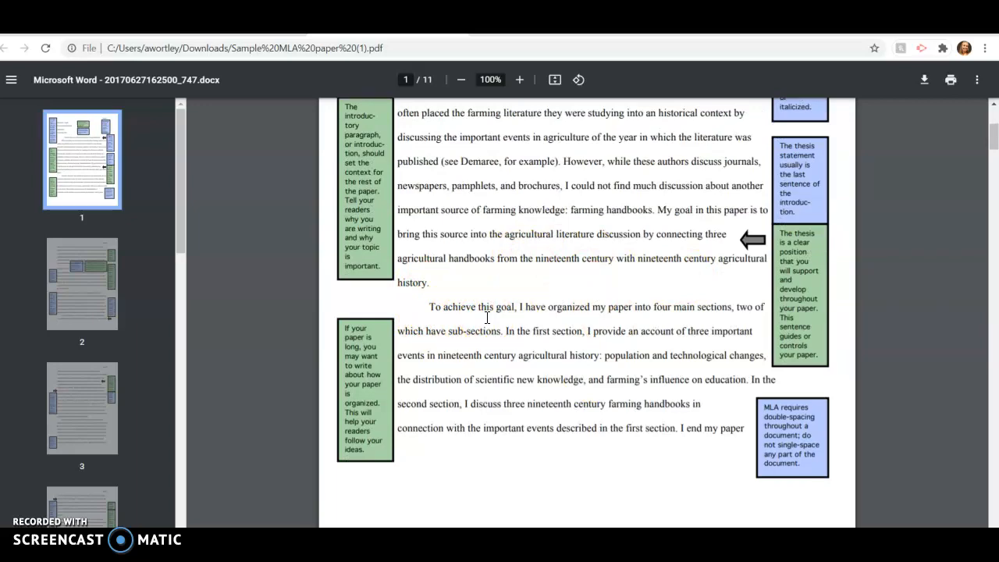
pyautogui.scroll(-3)
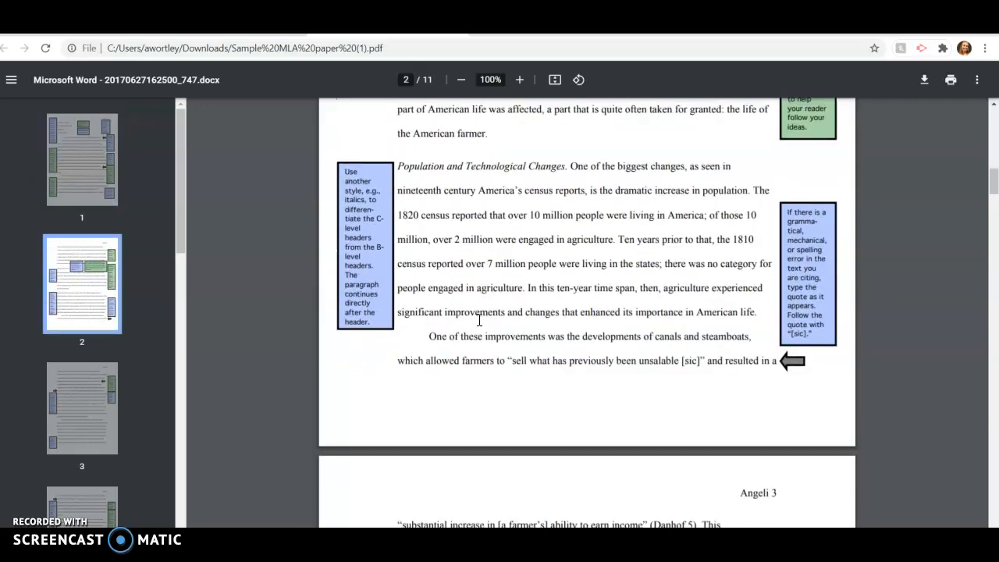
pyautogui.scroll(-3)
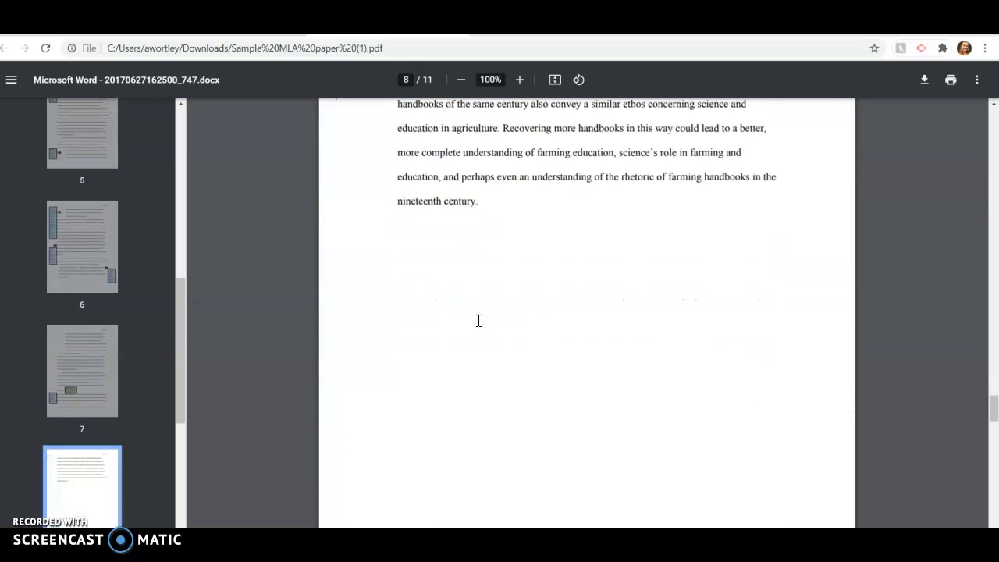
pyautogui.scroll(-3)
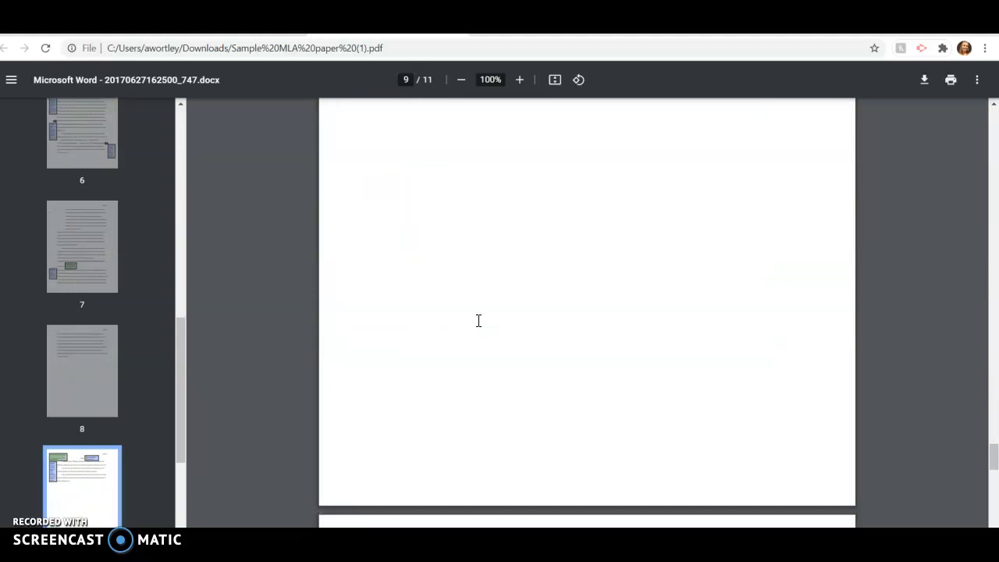
pyautogui.scroll(-3)
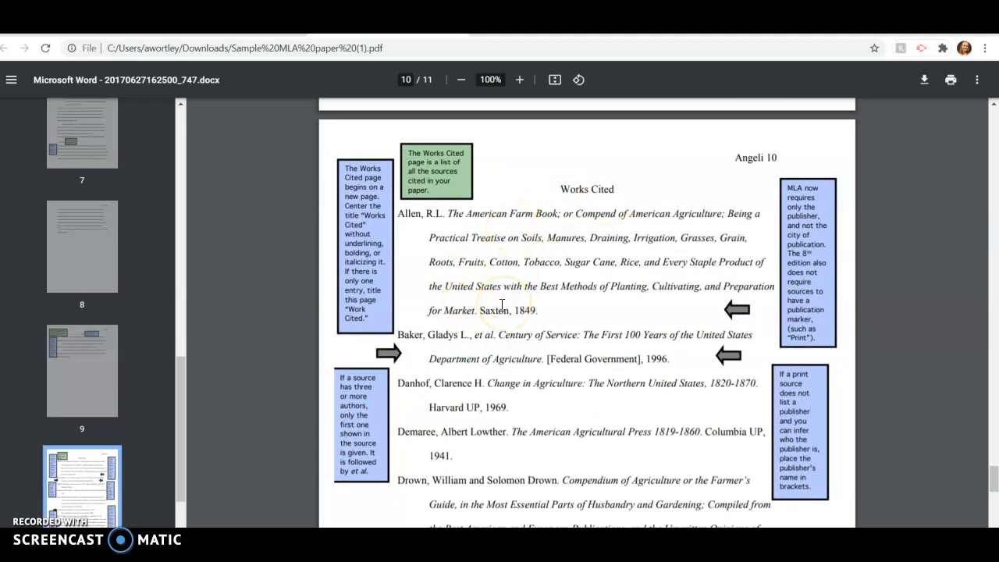
pyautogui.click(82, 246)
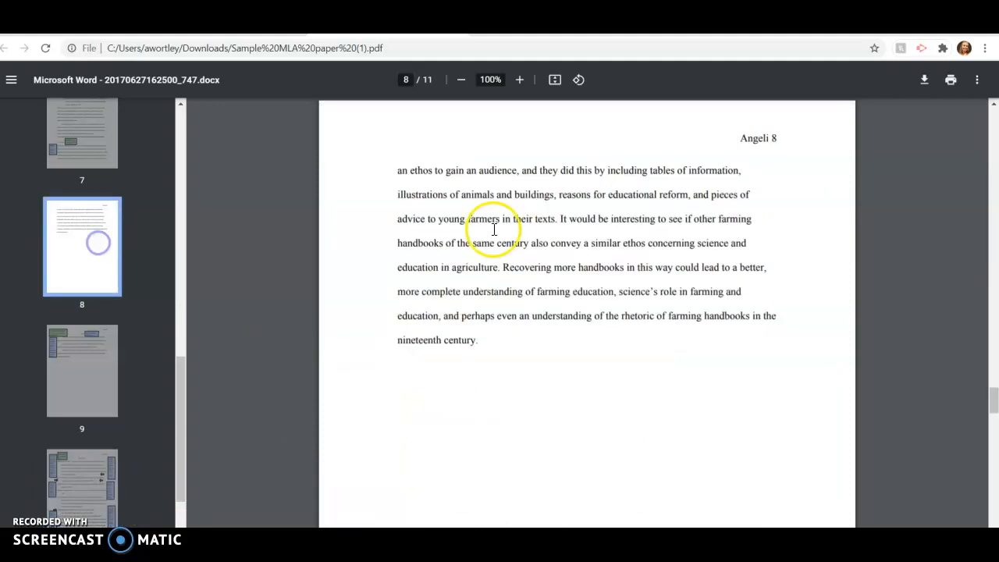
pyautogui.moveTo(434, 422)
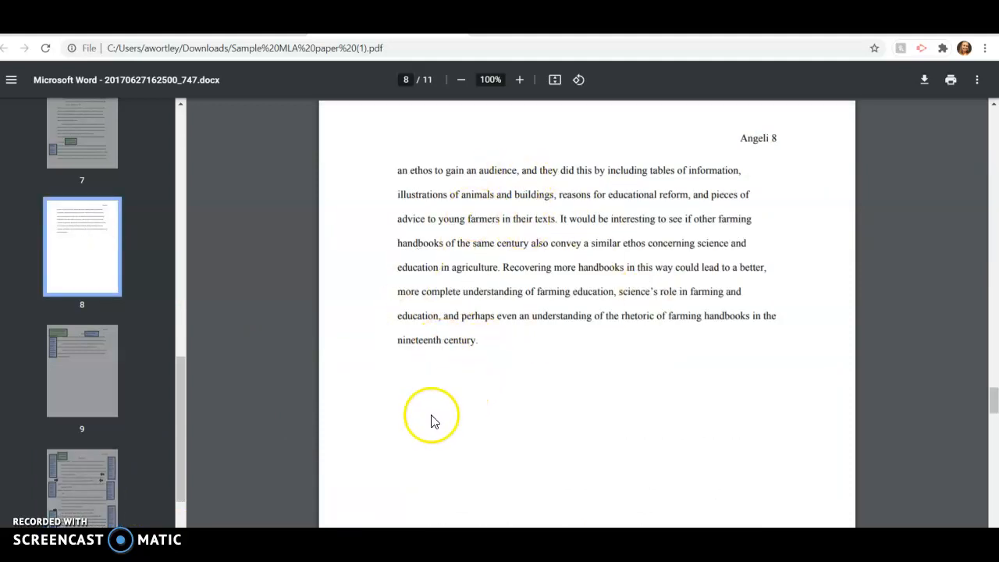
pyautogui.moveTo(607, 409)
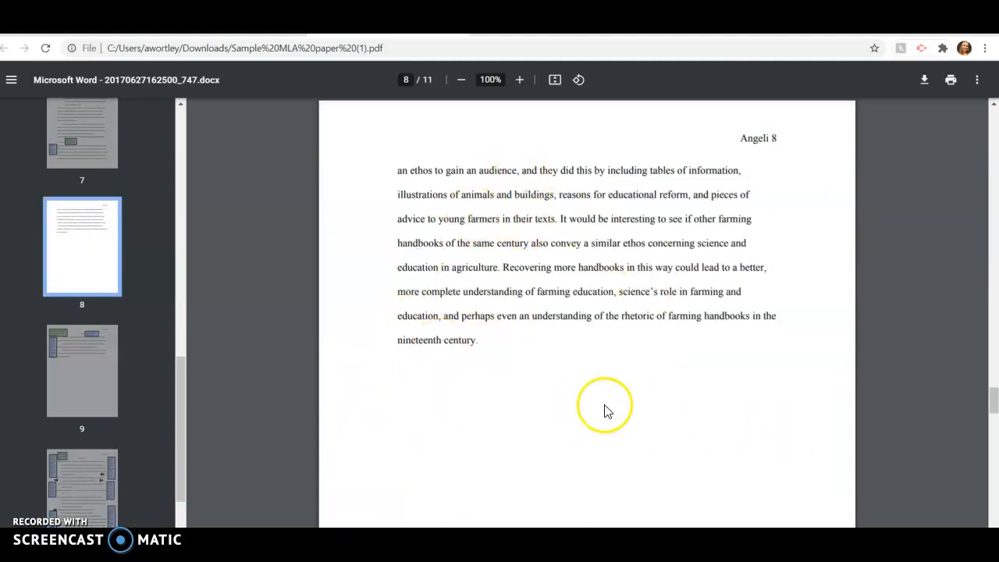
pyautogui.moveTo(456, 398)
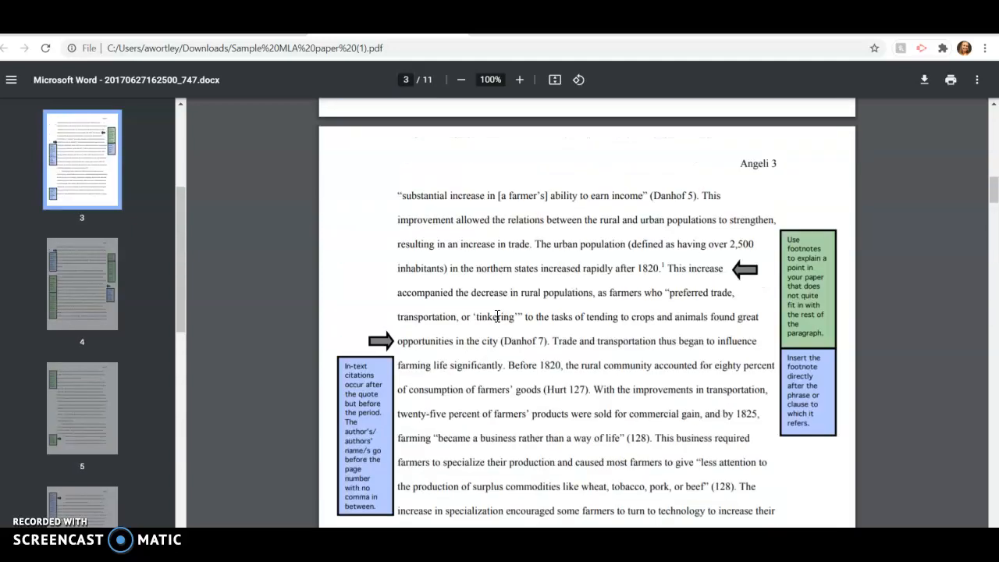
pyautogui.click(81, 156)
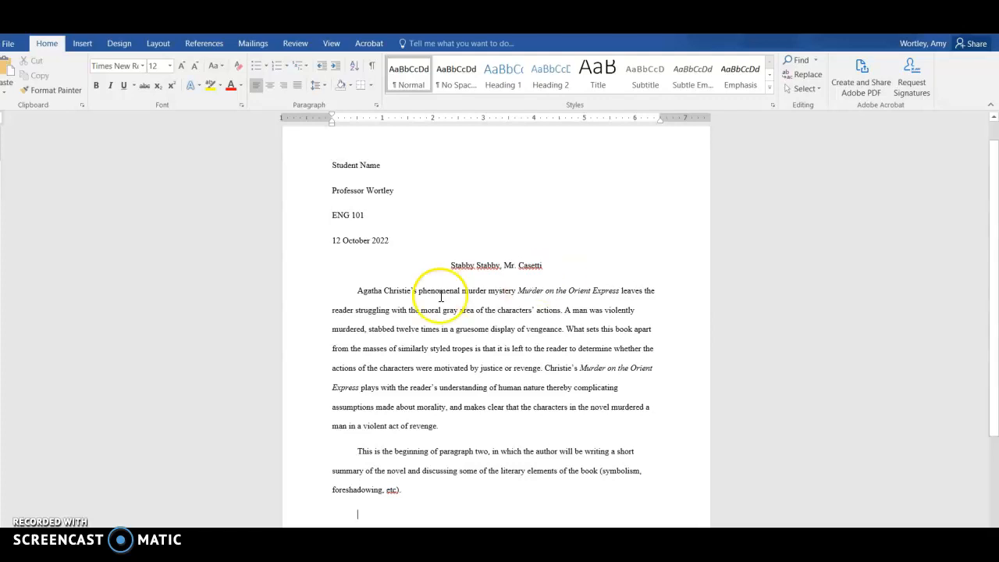
pyautogui.moveTo(515, 305)
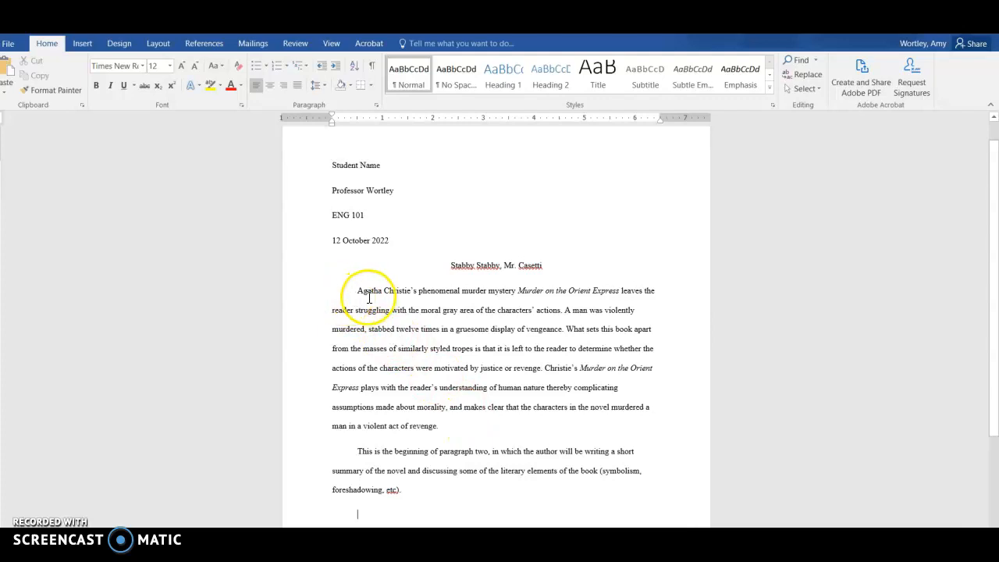
pyautogui.moveTo(449, 355)
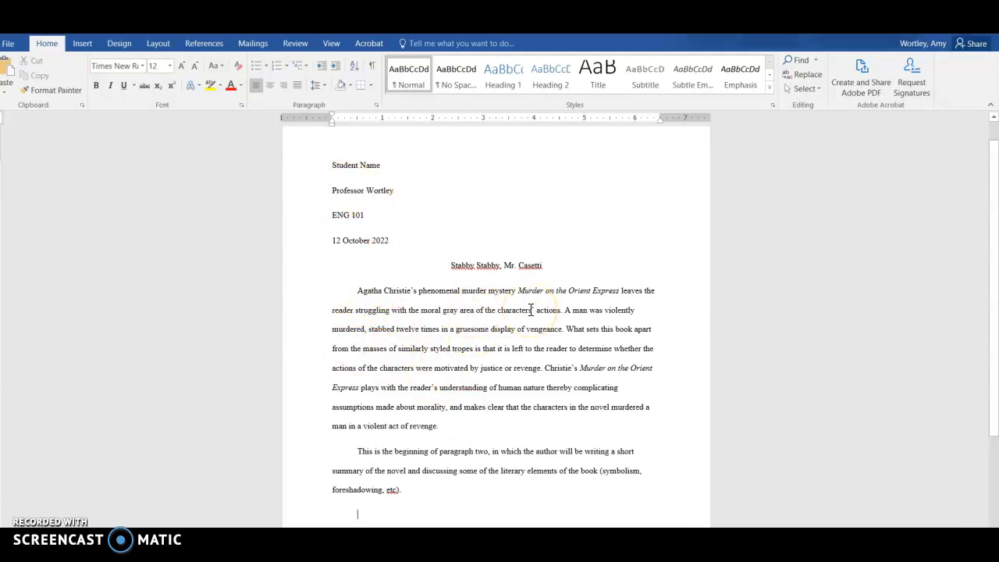
pyautogui.moveTo(484, 465)
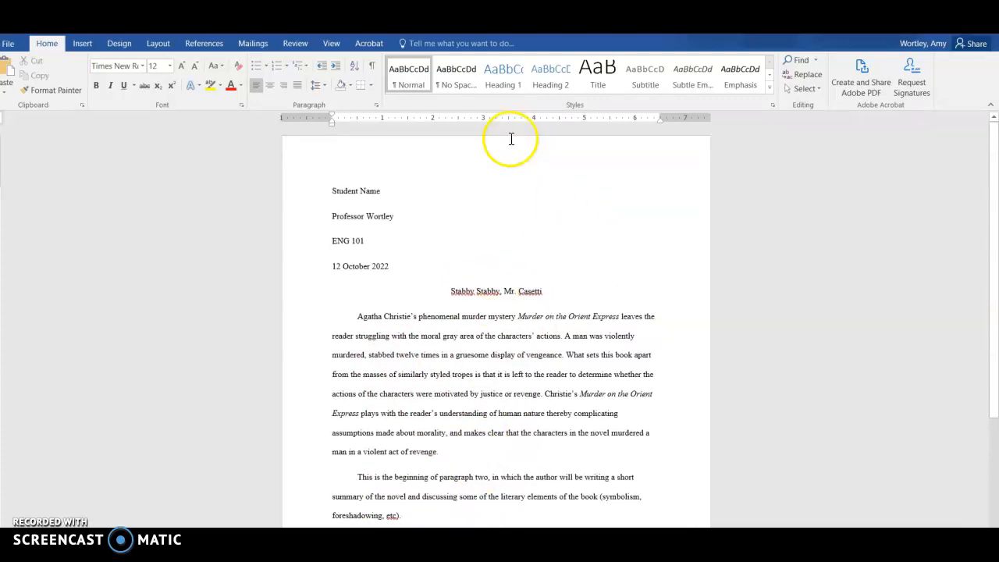
pyautogui.moveTo(81, 44)
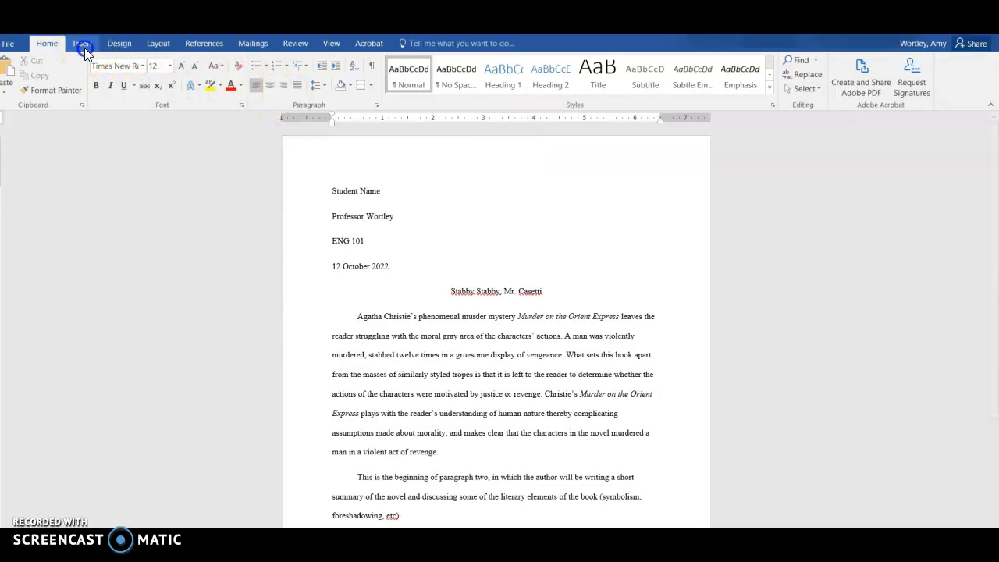
# Add a top-of-page page number header reading 'Last Name' on every page.
pyautogui.click(81, 44)
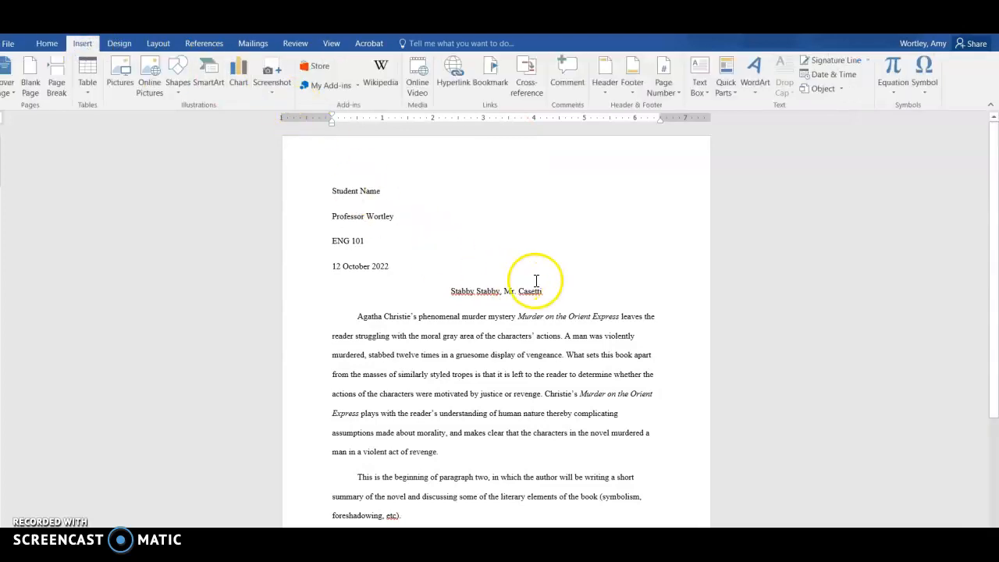
pyautogui.moveTo(372, 209)
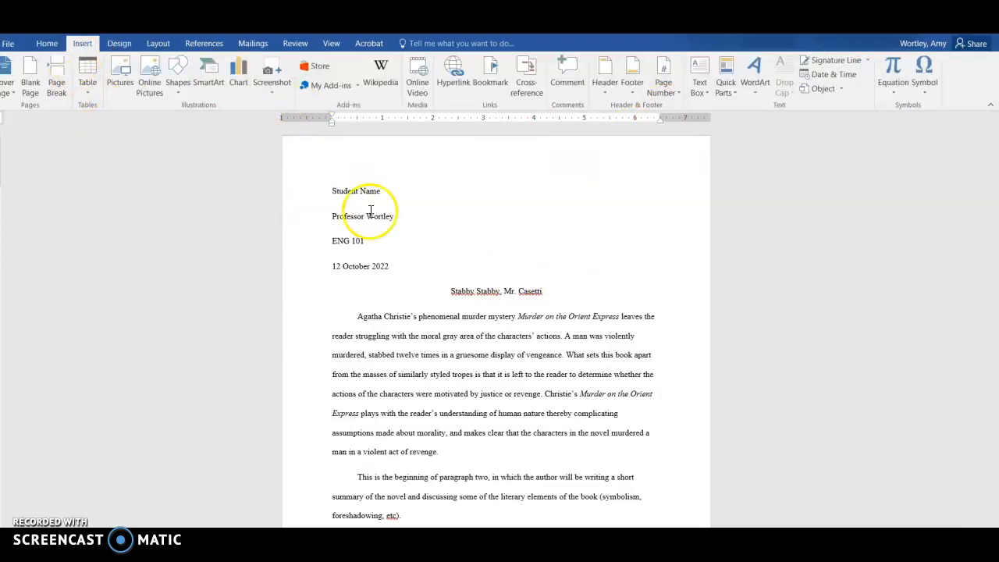
pyautogui.click(661, 74)
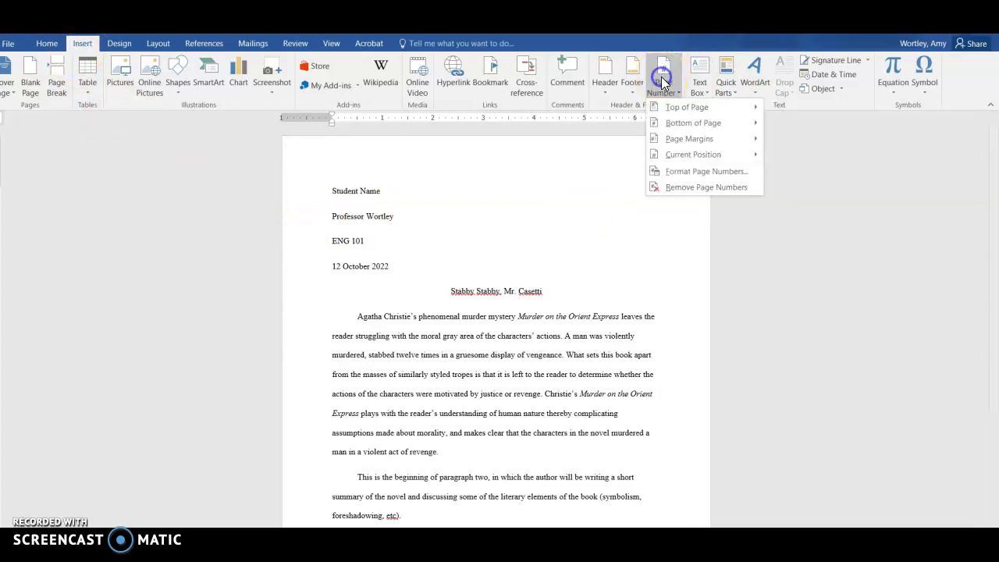
pyautogui.click(687, 106)
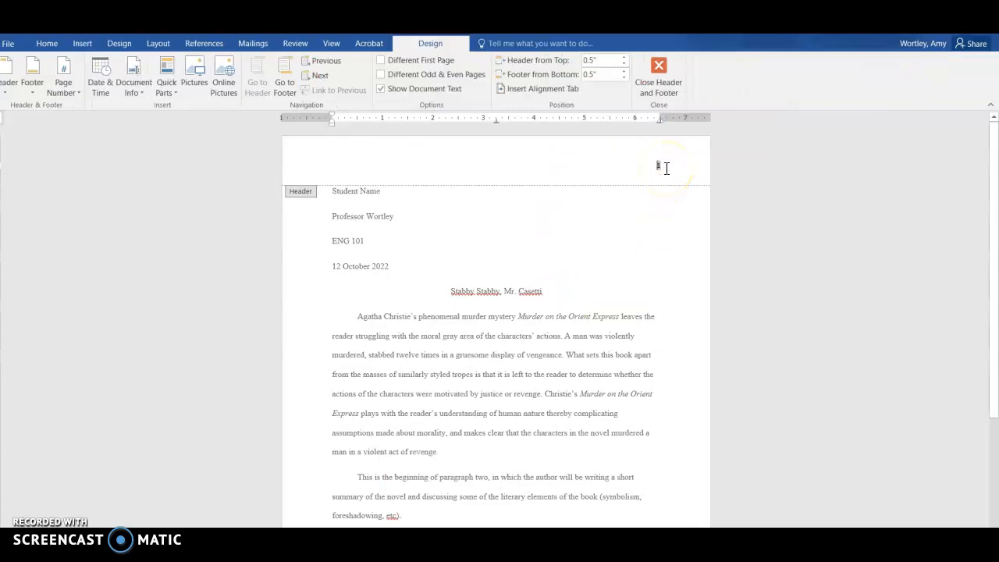
pyautogui.write('Last Name')
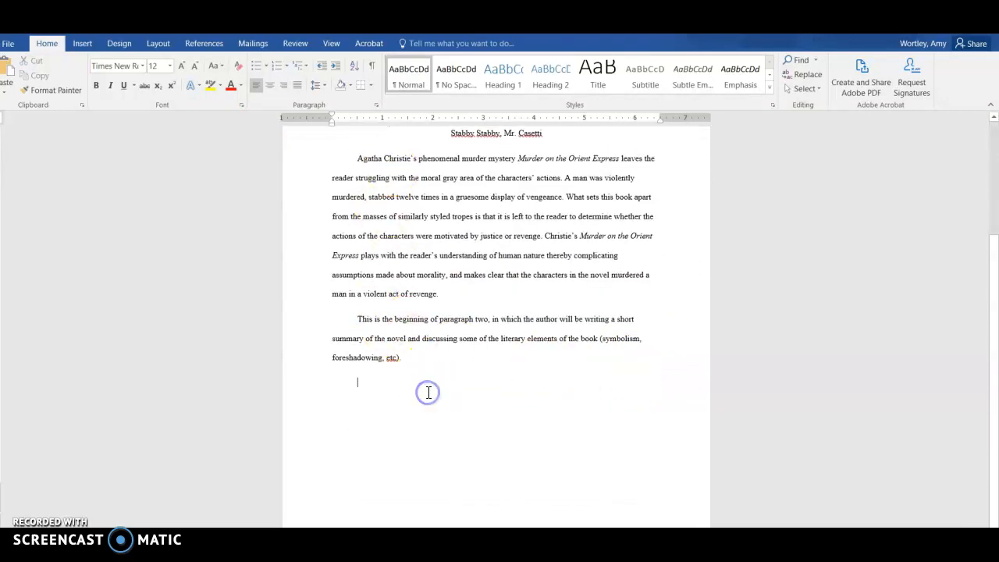
pyautogui.moveTo(362, 384)
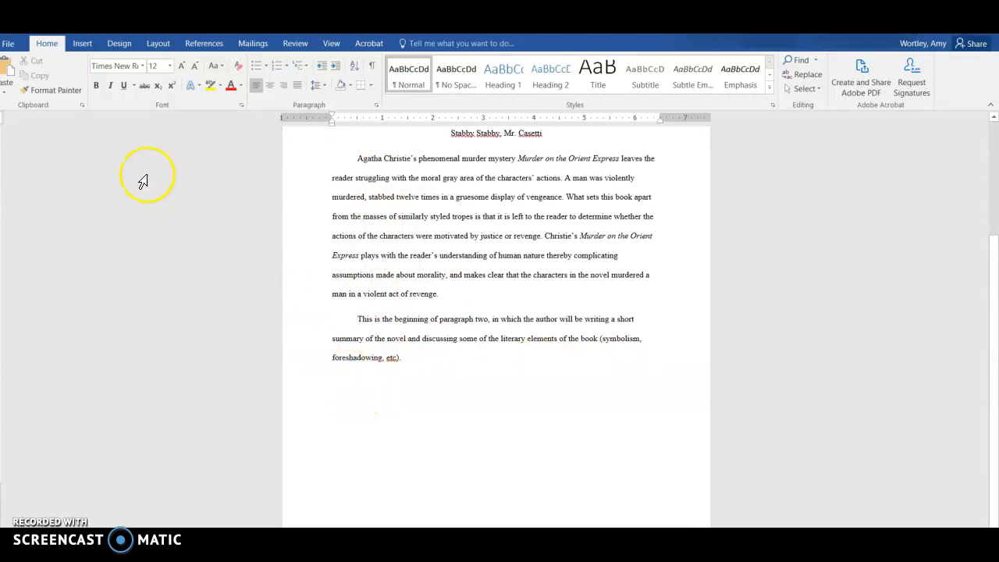
# Insert a page break after the essay to start a blank second page.
pyautogui.click(81, 44)
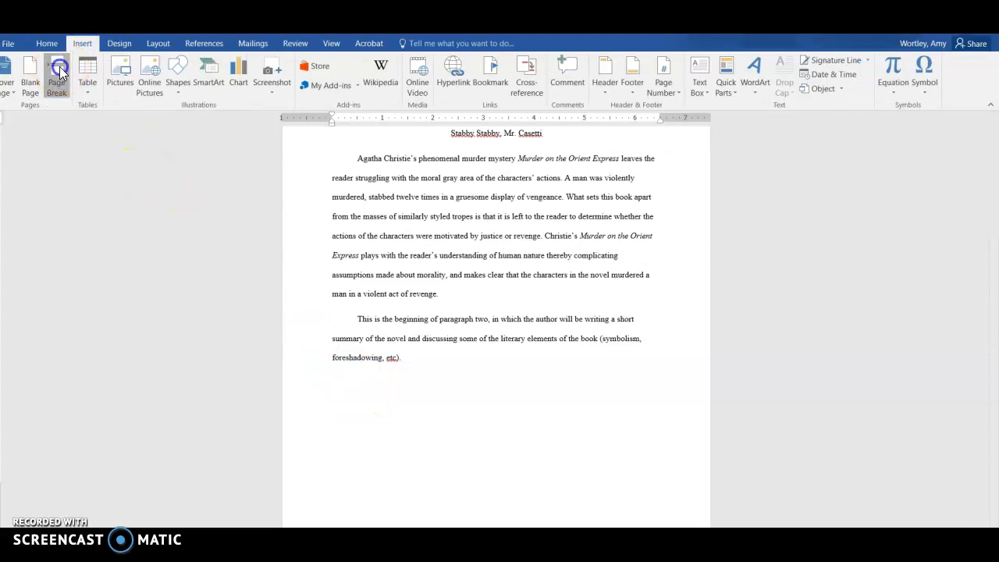
pyautogui.click(56, 70)
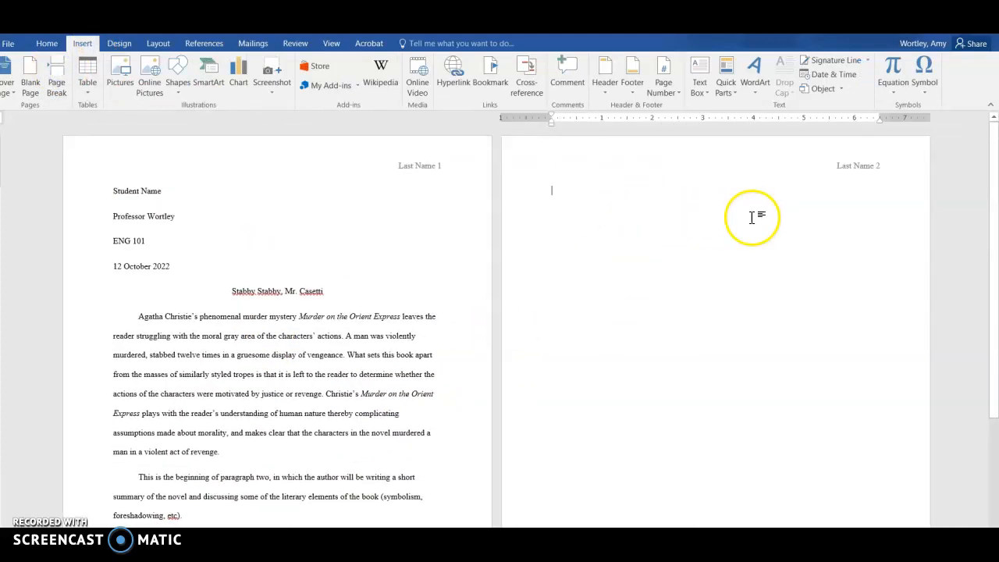
pyautogui.moveTo(857, 165)
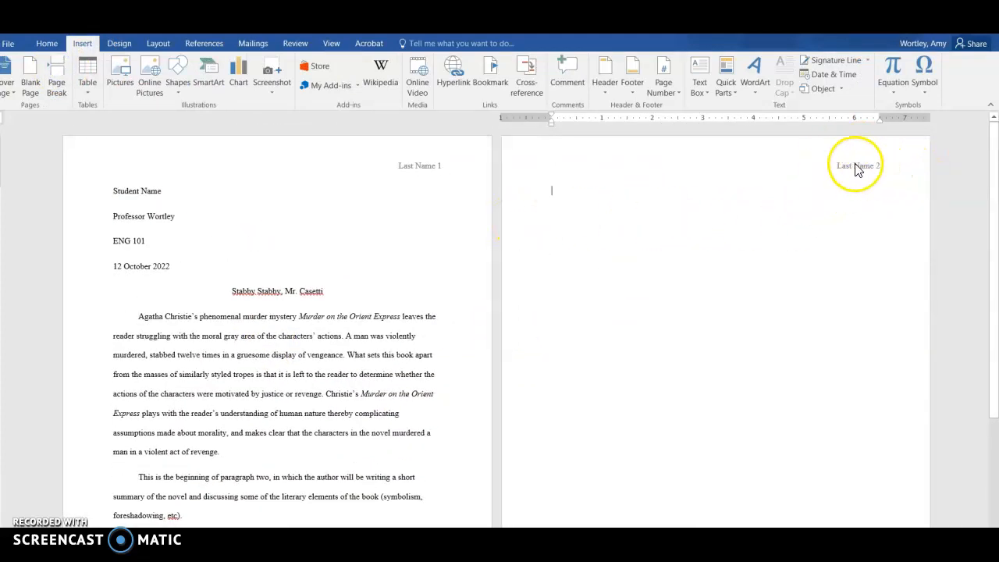
pyautogui.click(47, 43)
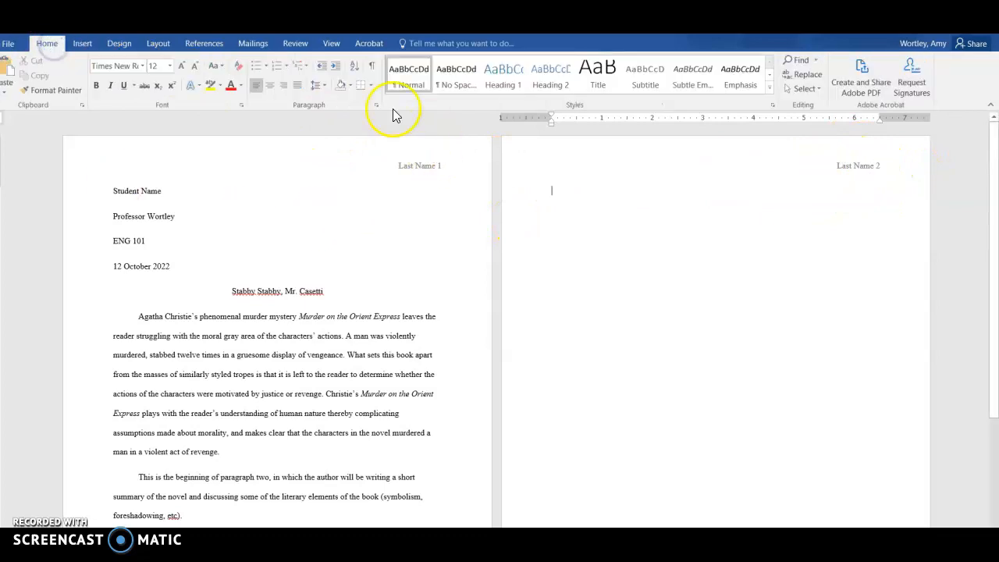
# Type the centred title Works Cited at the top of page 2.
pyautogui.write('Works Cited')
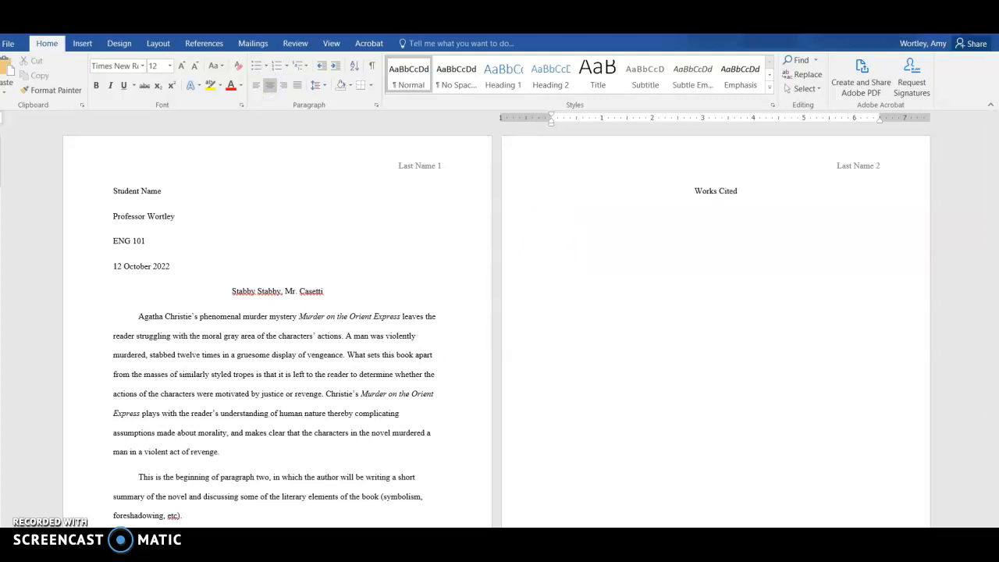
pyautogui.moveTo(643, 248)
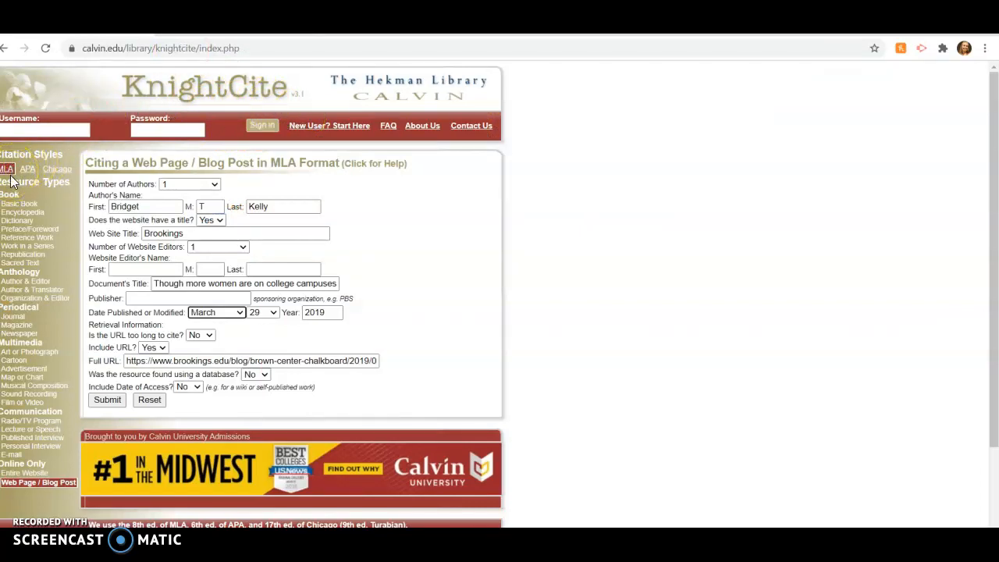
pyautogui.moveTo(22, 215)
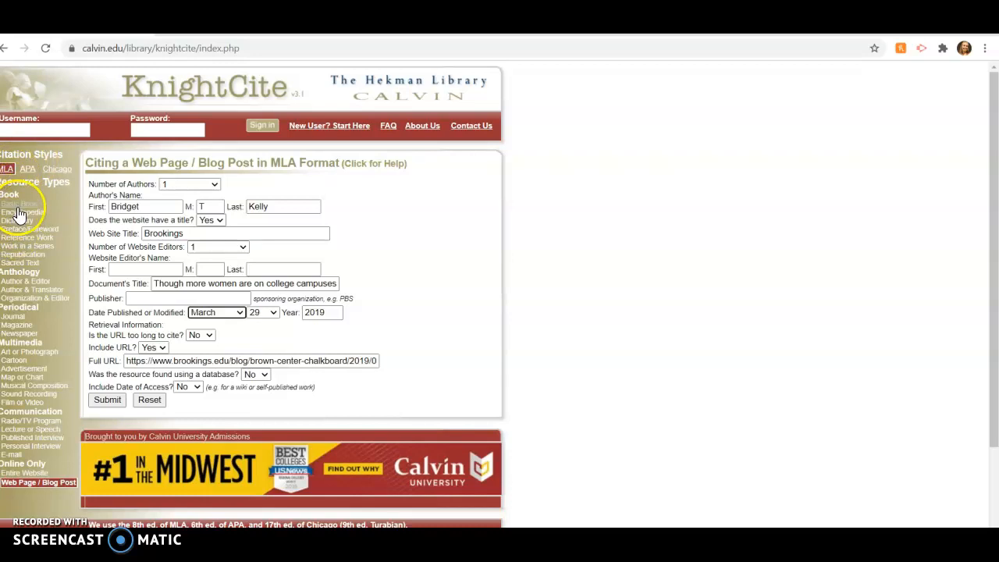
# Switch KnightCite's resource type to Basic Book for an MLA citation.
pyautogui.click(20, 205)
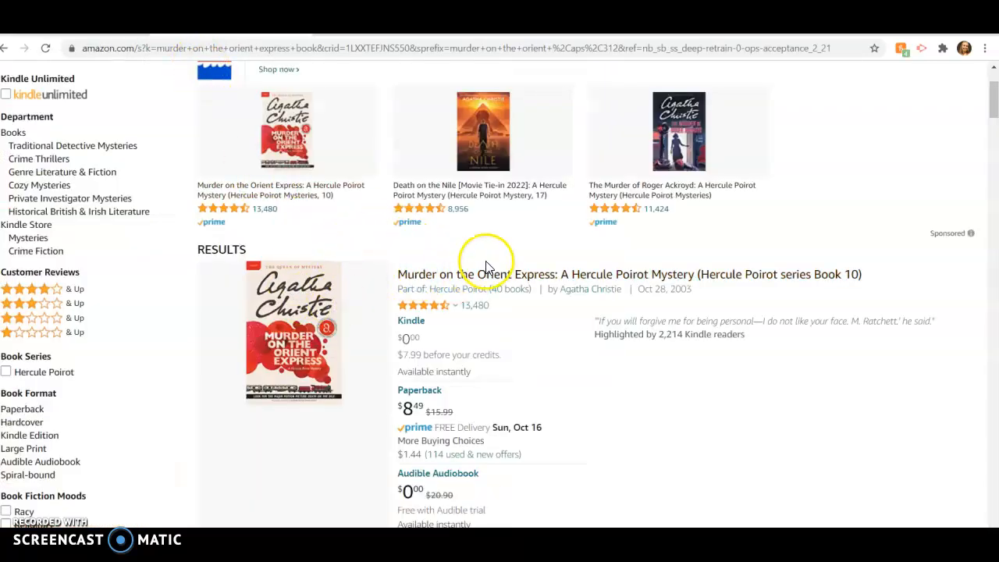
# Open Amazon's Murder on the Orient Express listing and scroll to its Product details.
pyautogui.click(629, 275)
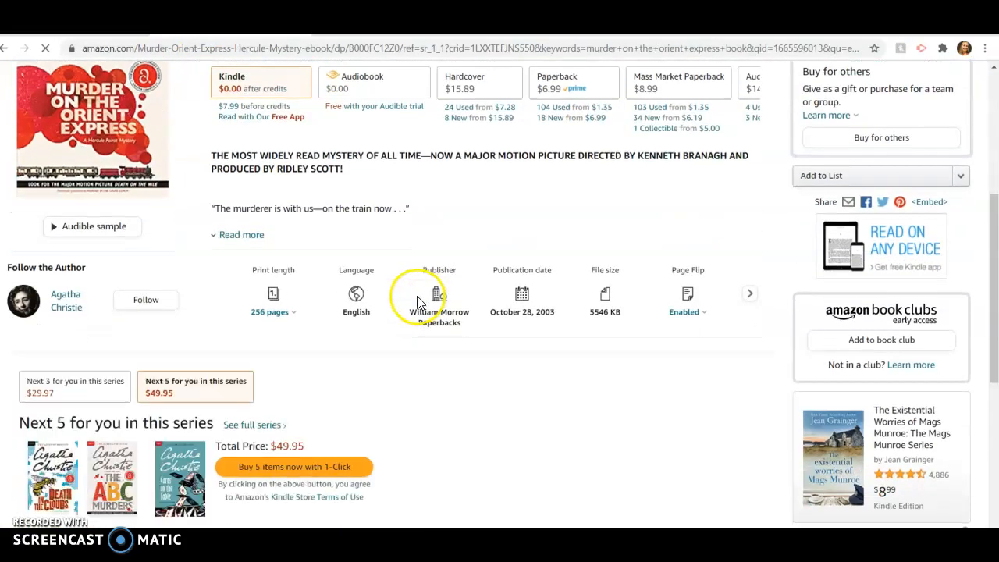
pyautogui.scroll(-3)
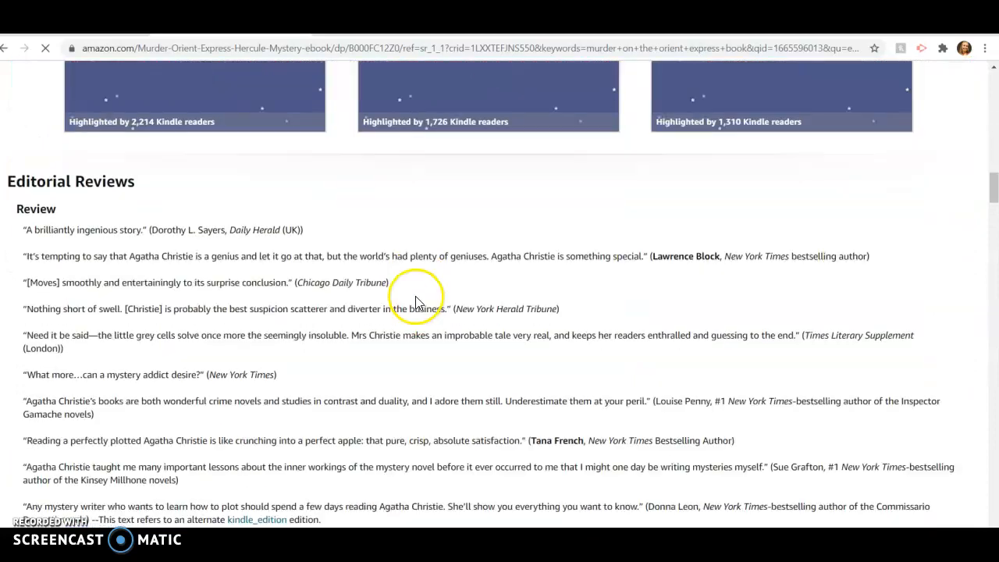
pyautogui.scroll(-3)
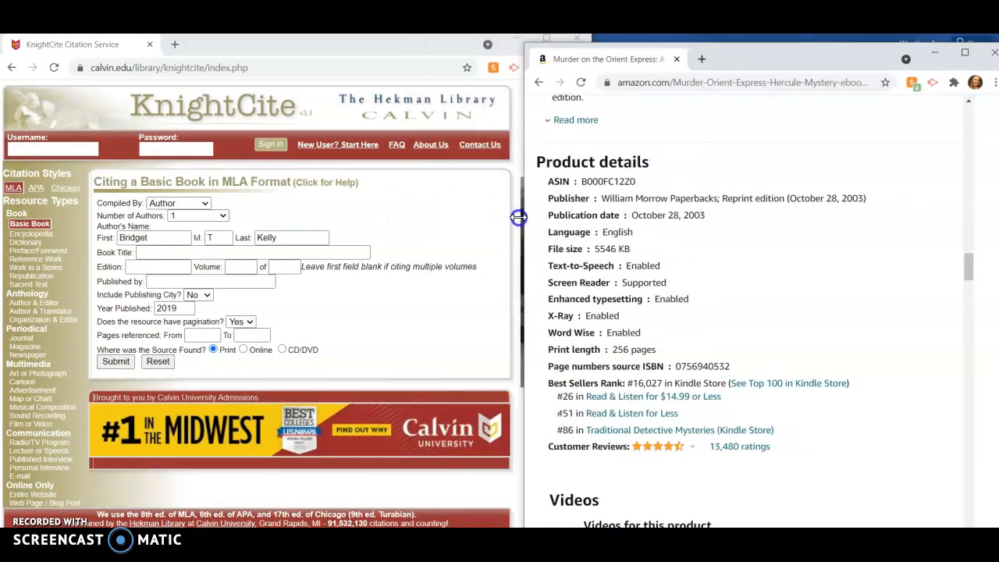
pyautogui.moveTo(523, 195)
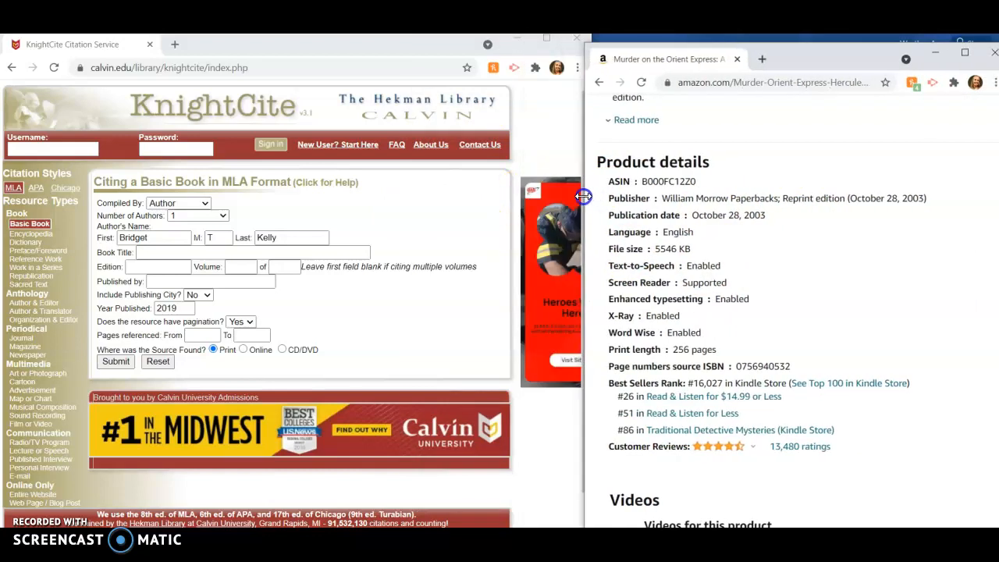
pyautogui.moveTo(192, 225)
pyautogui.write('Agatha')
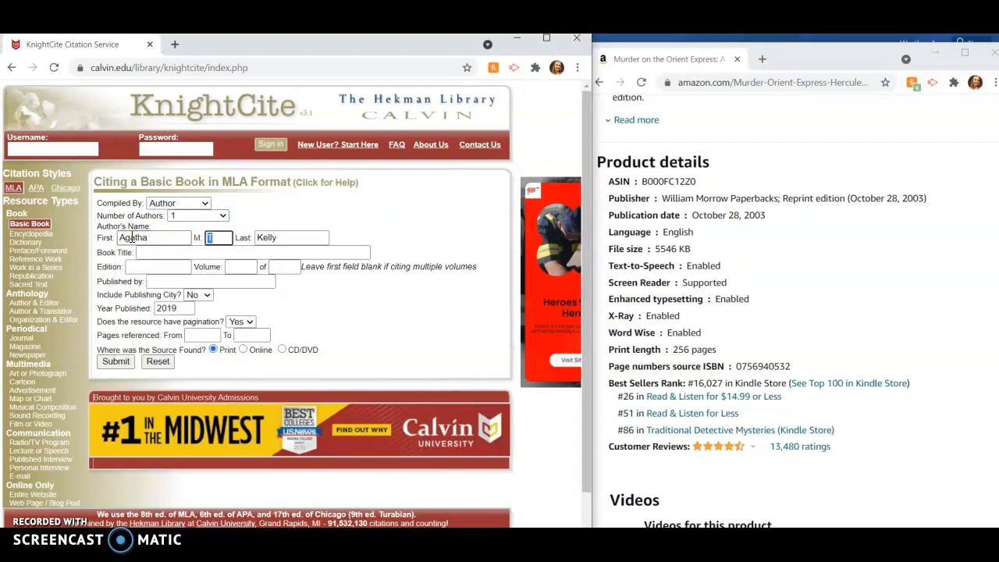
# Enter author Christie, title Murder on the Orient Express and the publisher in the Basic Book form.
pyautogui.write('CH')
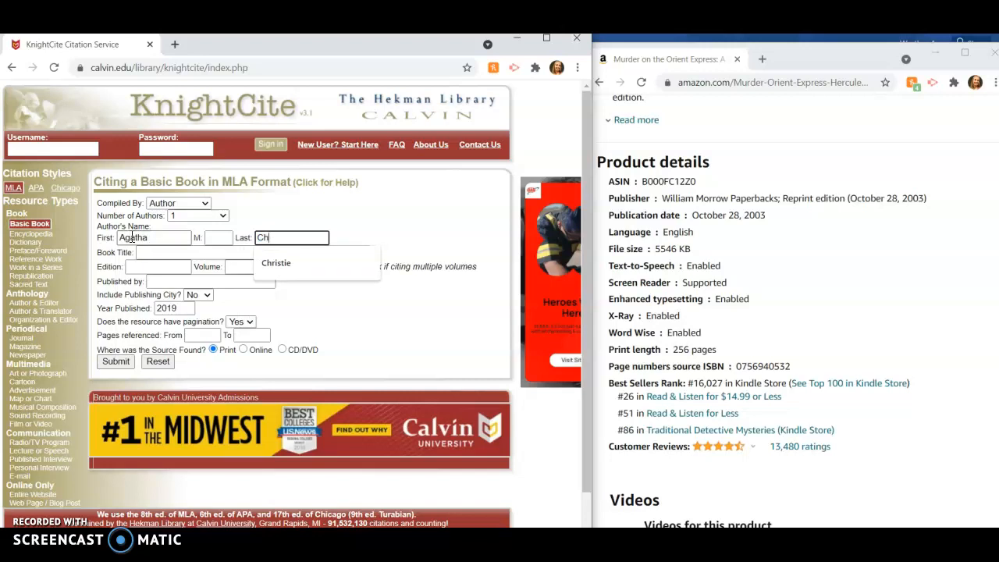
pyautogui.click(274, 262)
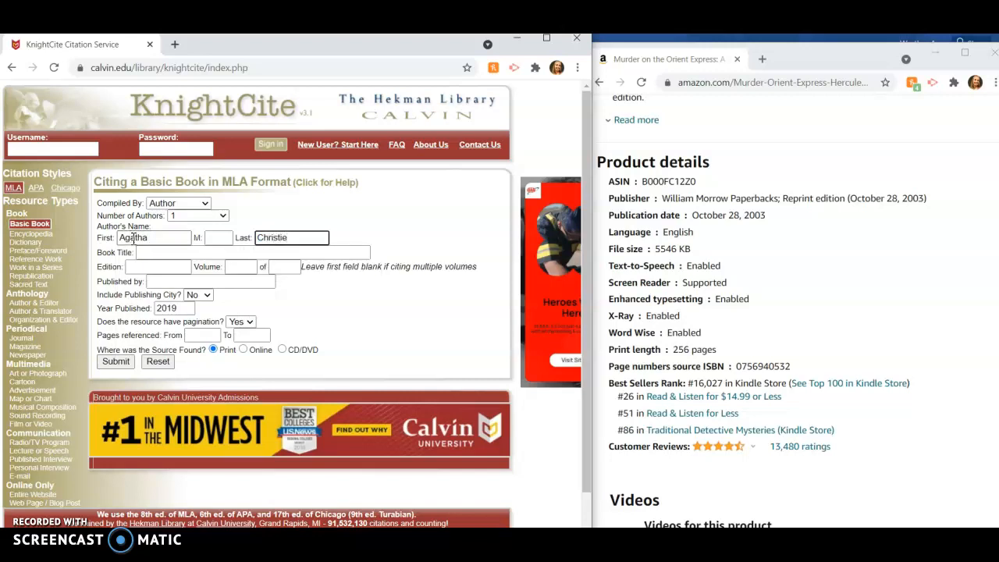
pyautogui.write('Murder on the Orient Express')
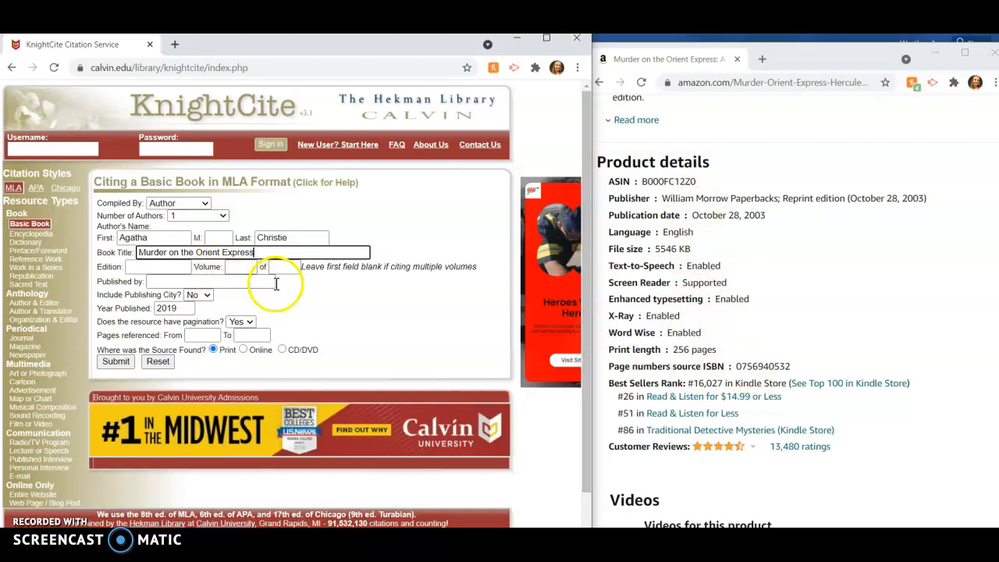
pyautogui.click(195, 281)
pyautogui.write('William Morrow Paperbacks')
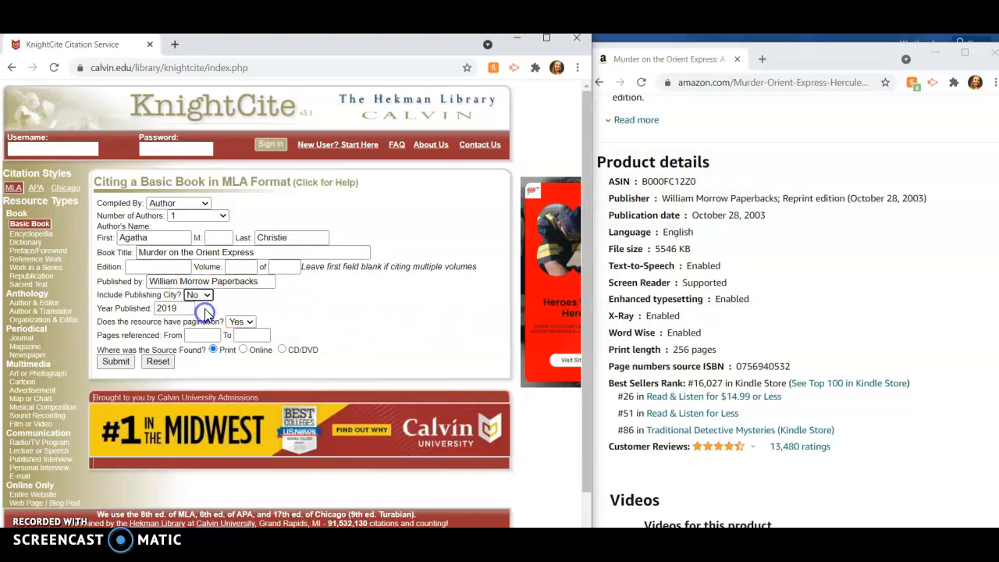
# Exclude the publishing city, set year 2003 and no pagination, then submit to generate the citation.
pyautogui.click(196, 294)
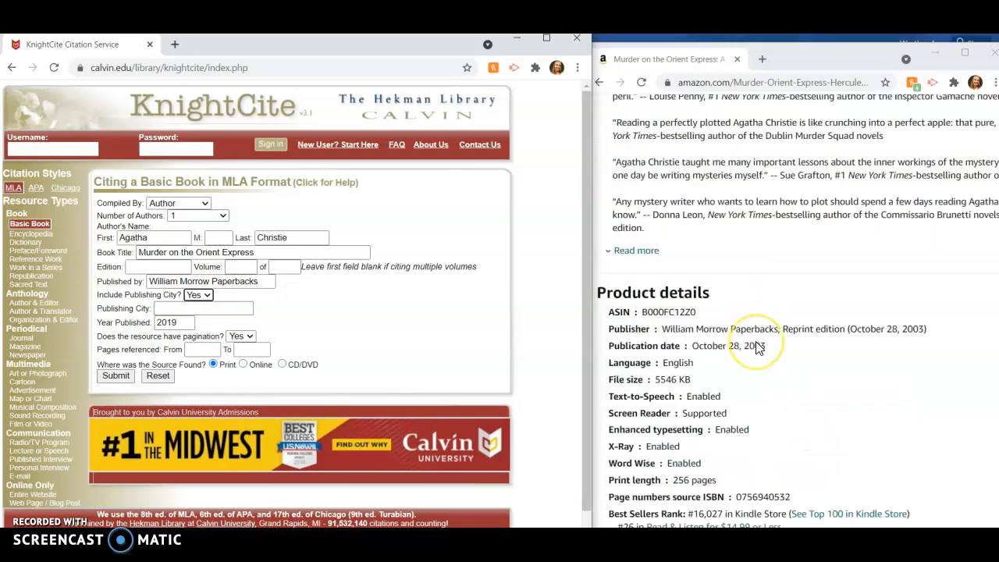
pyautogui.scroll(-3)
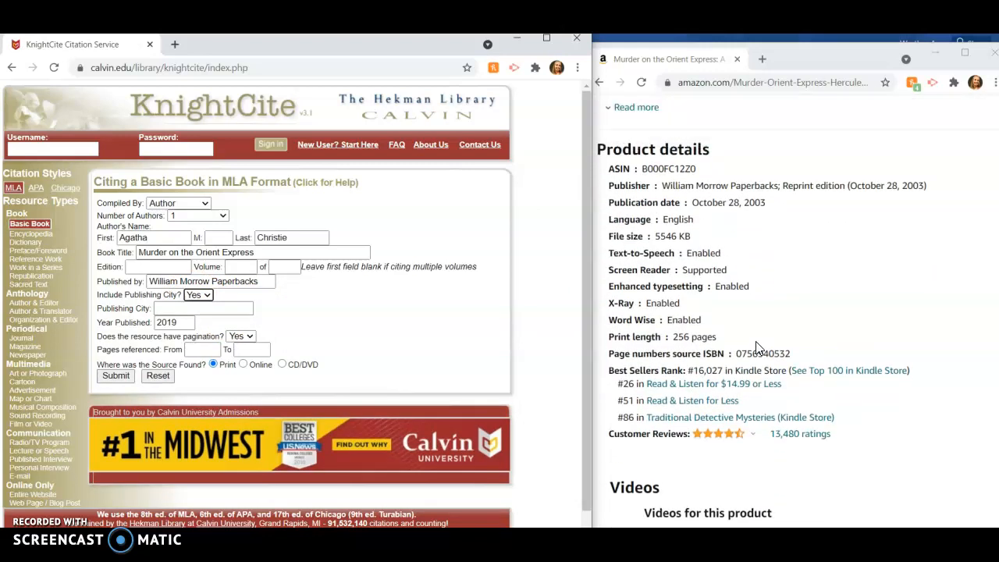
pyautogui.click(197, 294)
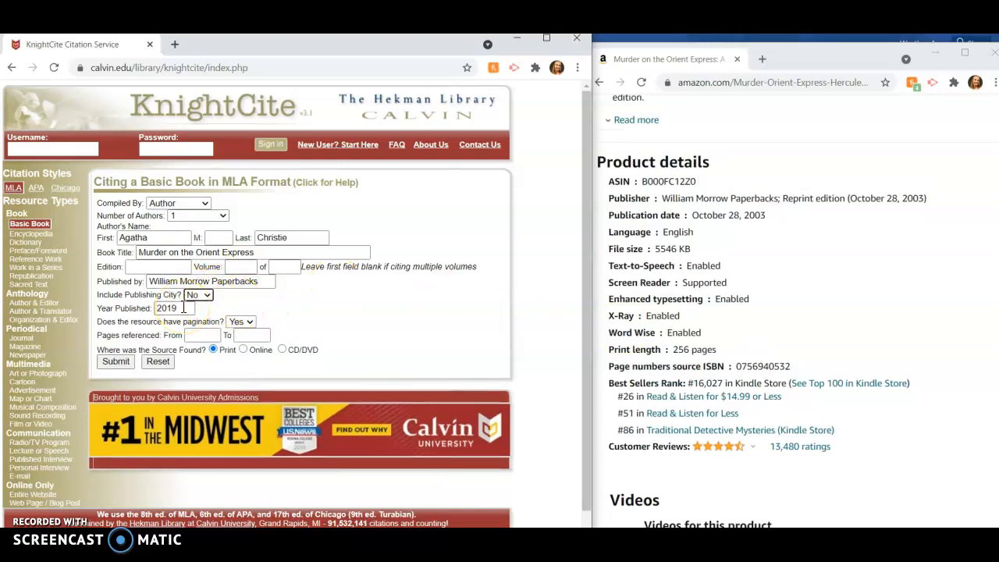
pyautogui.doubleClick(755, 215)
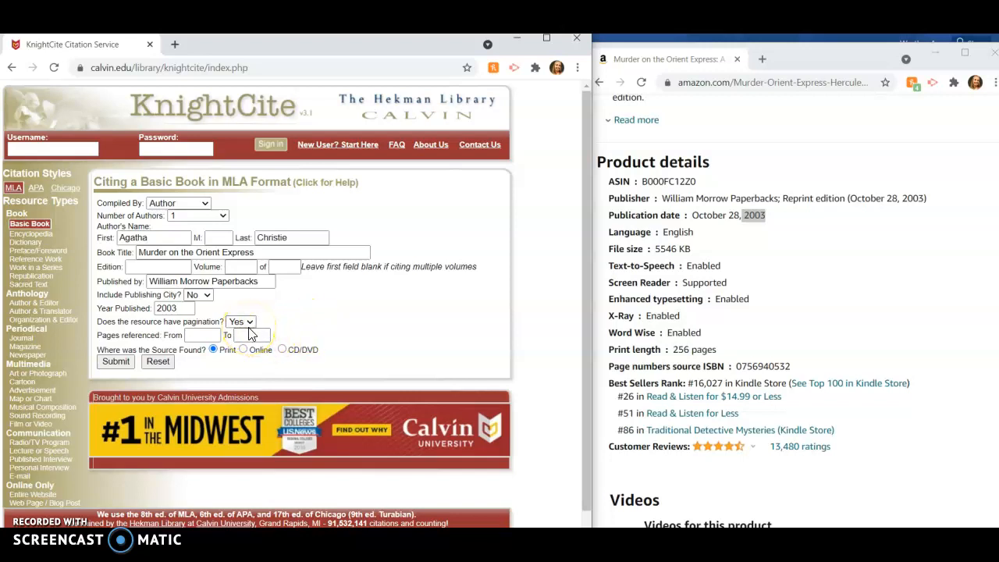
pyautogui.click(240, 322)
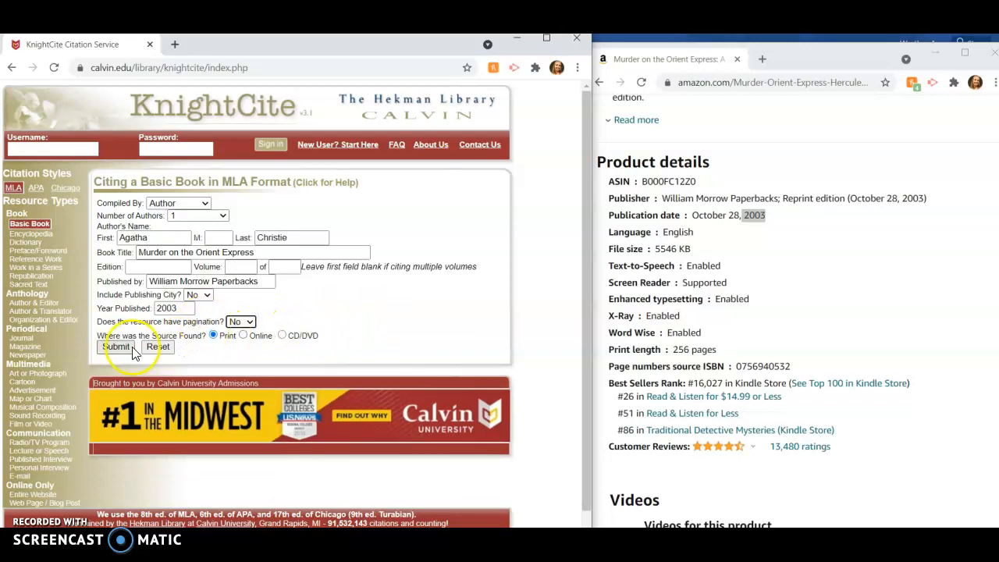
pyautogui.click(117, 346)
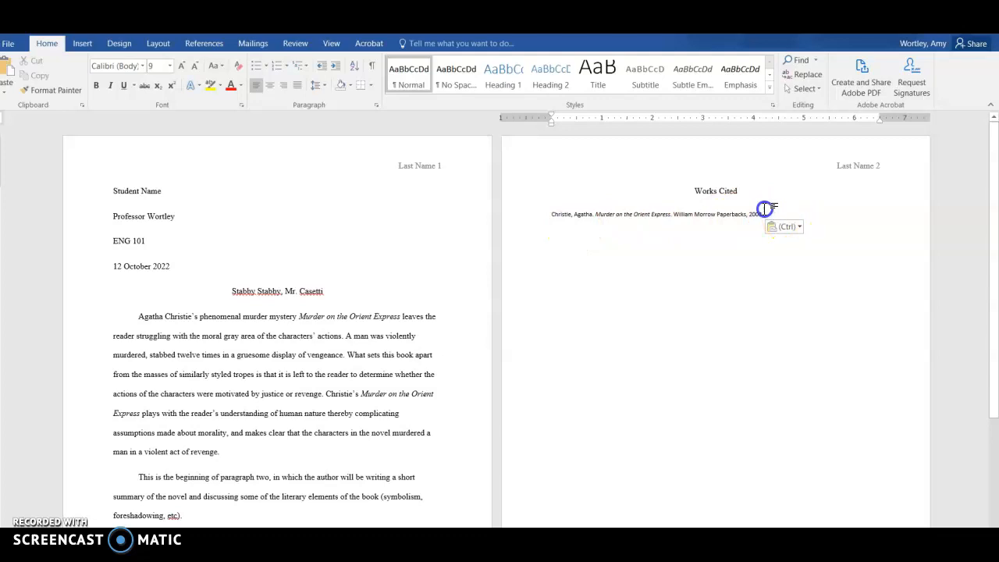
# Set the pasted citation to Times New Roman 12 and add 'blah blah' filler wrapping to a second line.
pyautogui.tripleClick(656, 214)
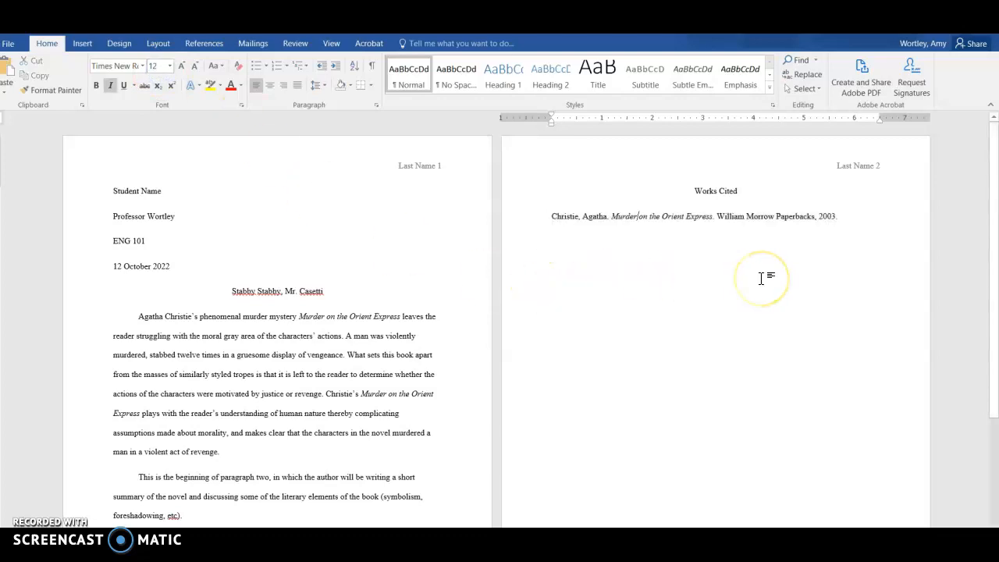
pyautogui.moveTo(774, 216)
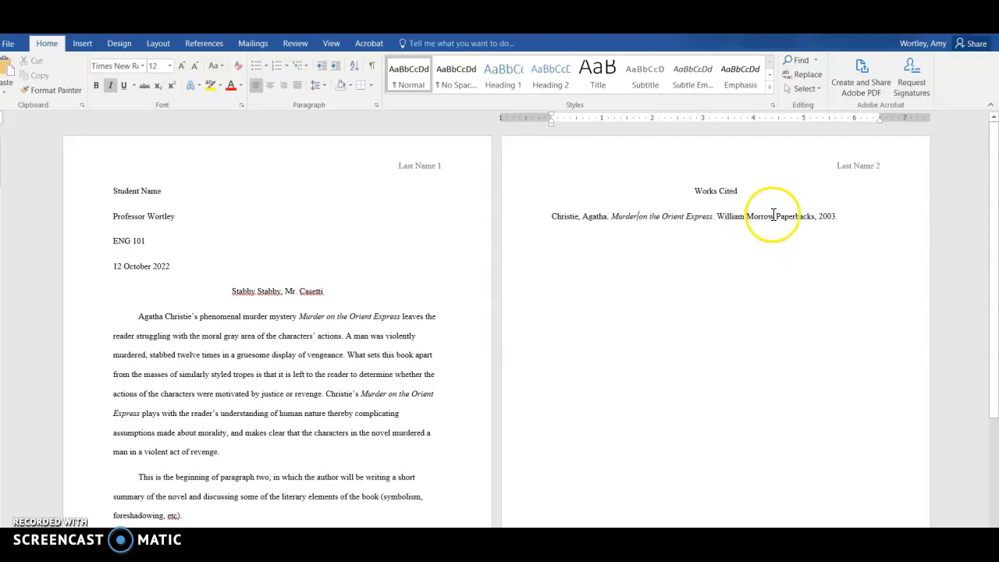
pyautogui.write('blah')
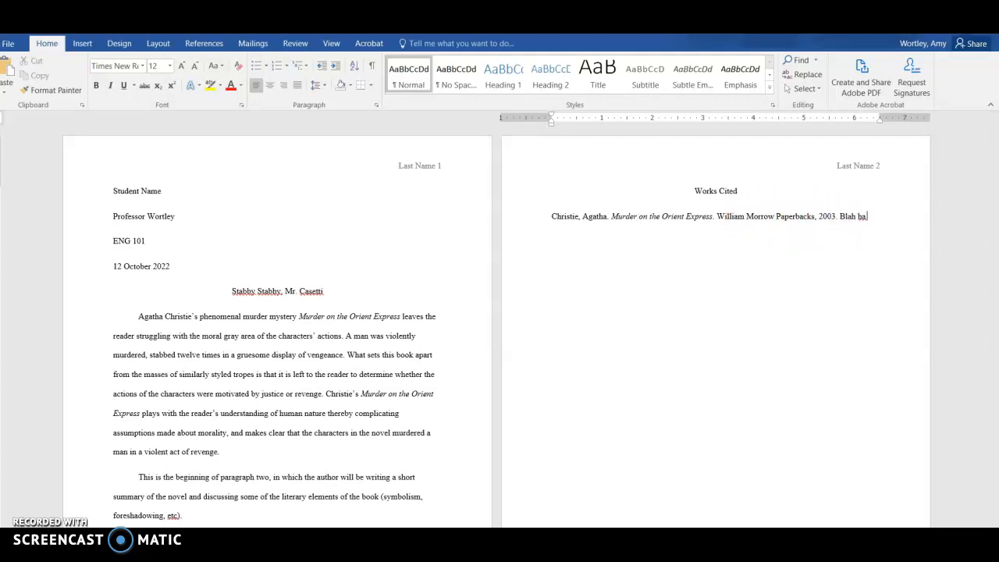
pyautogui.write('blah blah.')
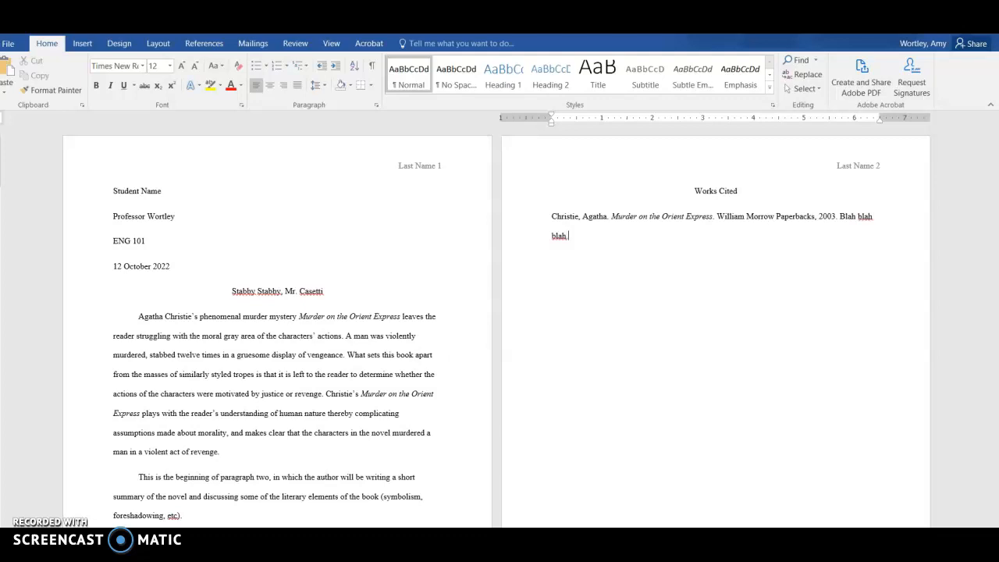
pyautogui.write('blah blah')
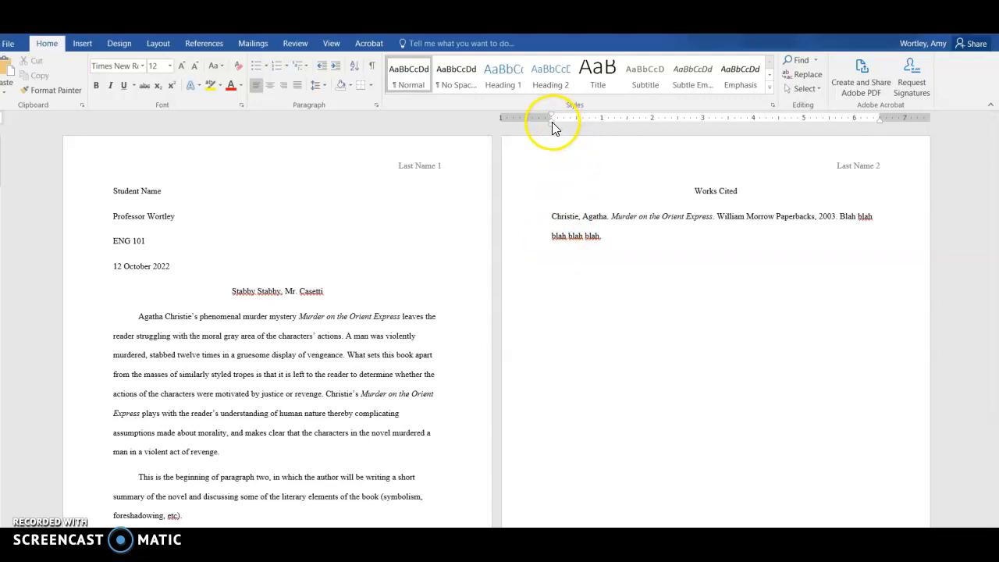
pyautogui.moveTo(552, 119)
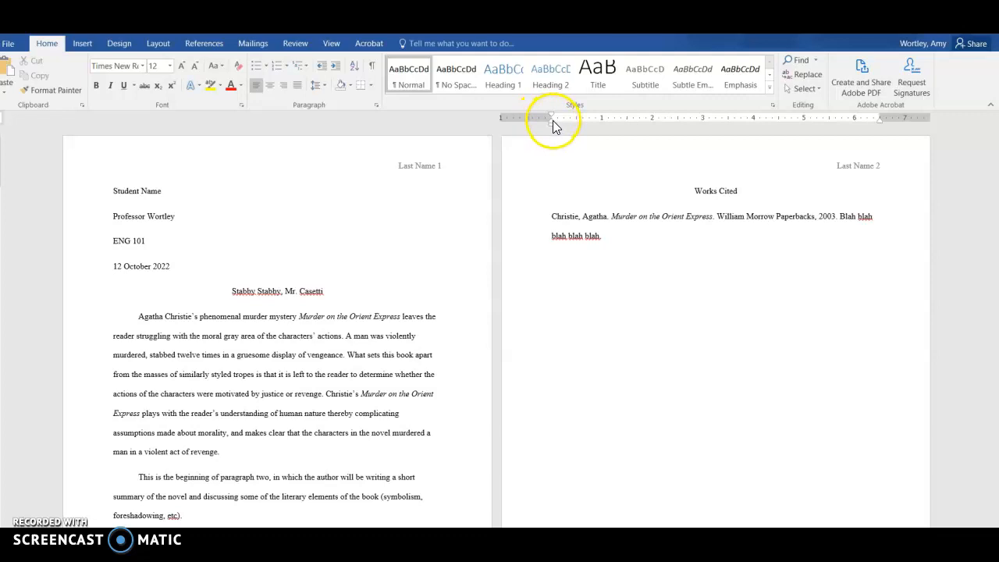
pyautogui.moveTo(551, 119)
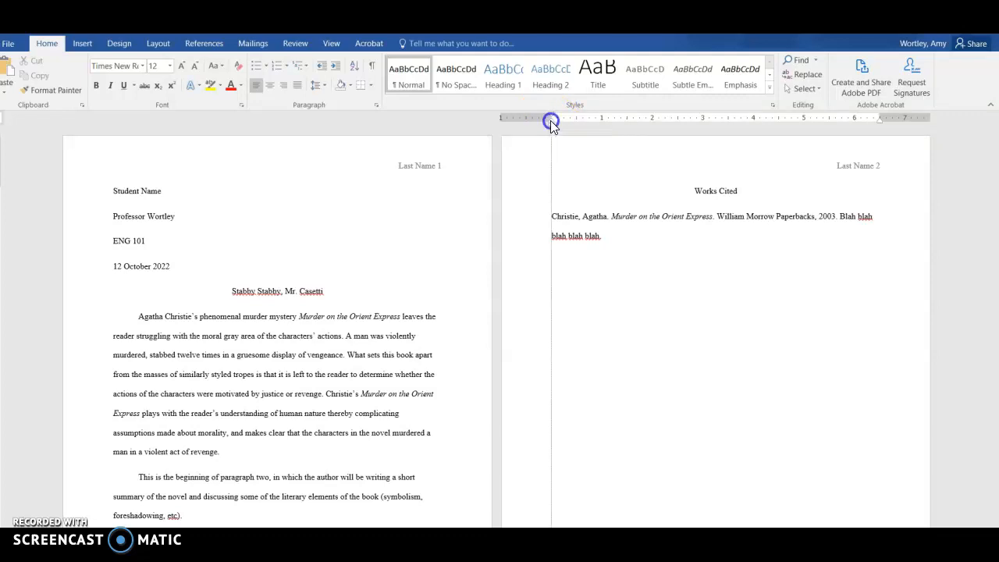
# Drag the ruler's hanging indent marker to 0.5 inch for the Christie citation.
pyautogui.moveTo(551, 121); pyautogui.dragTo(577, 122)
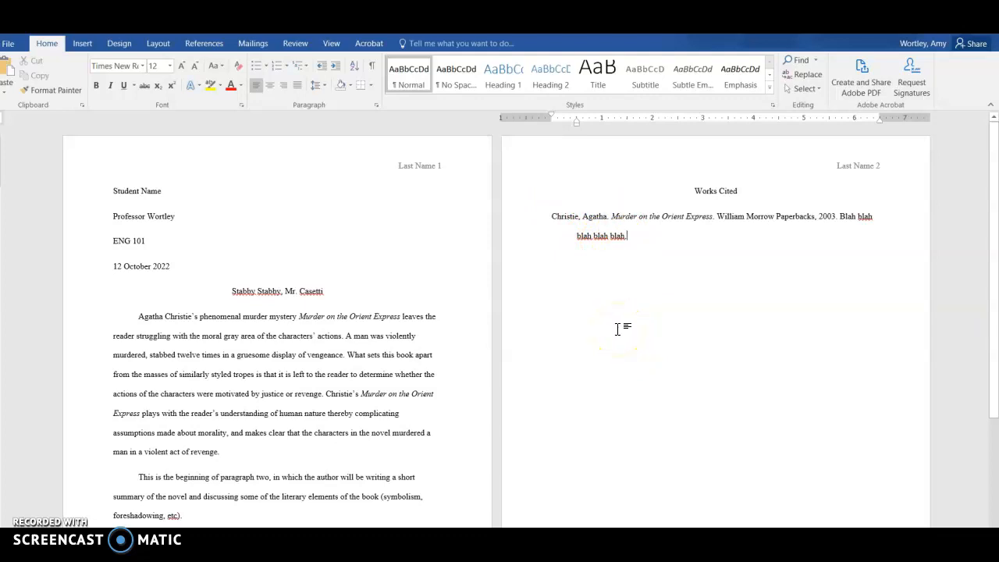
pyautogui.moveTo(440, 346)
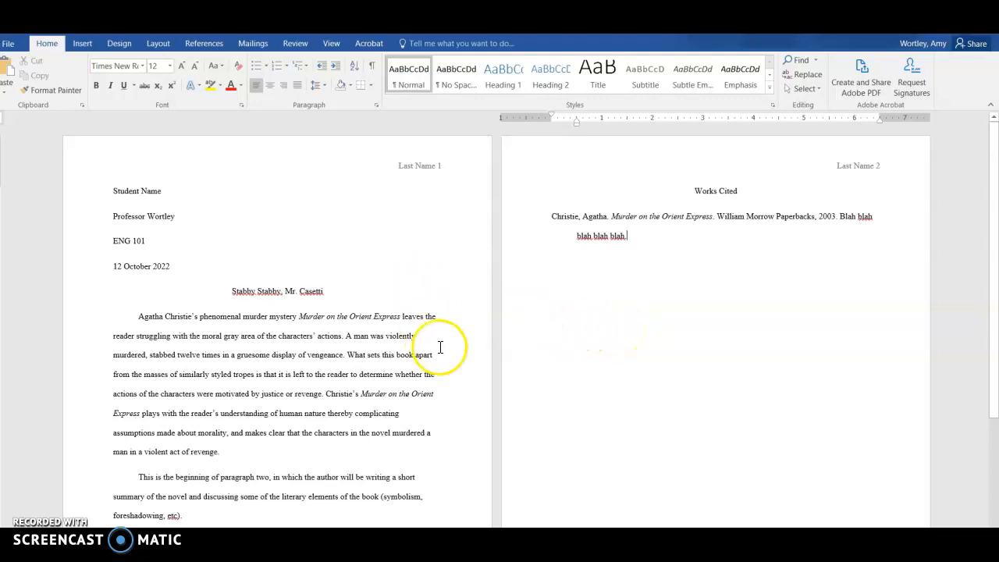
pyautogui.moveTo(449, 365)
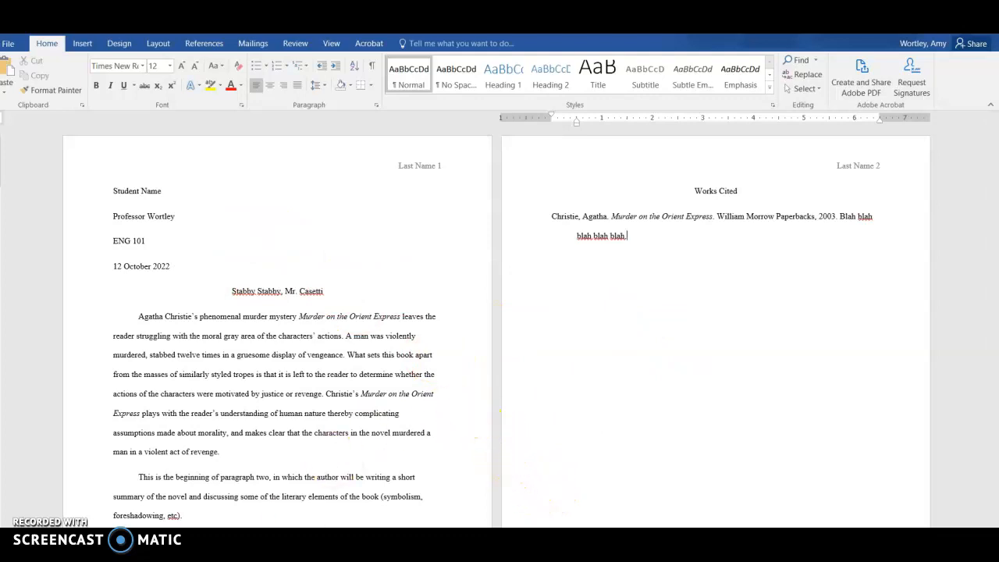
pyautogui.moveTo(195, 503)
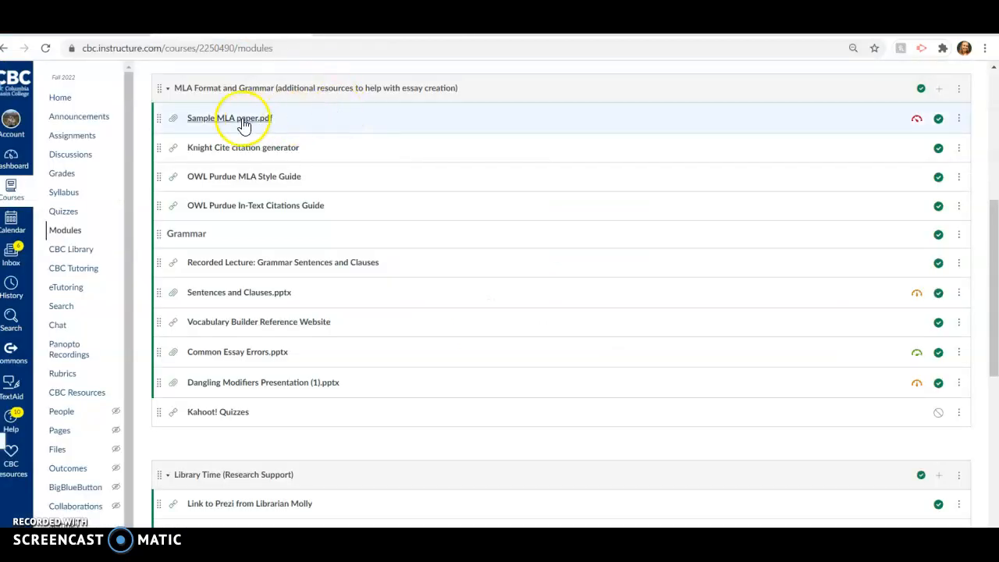
# Show the course Assignments list scrolled down to the Project 1 group.
pyautogui.click(72, 171)
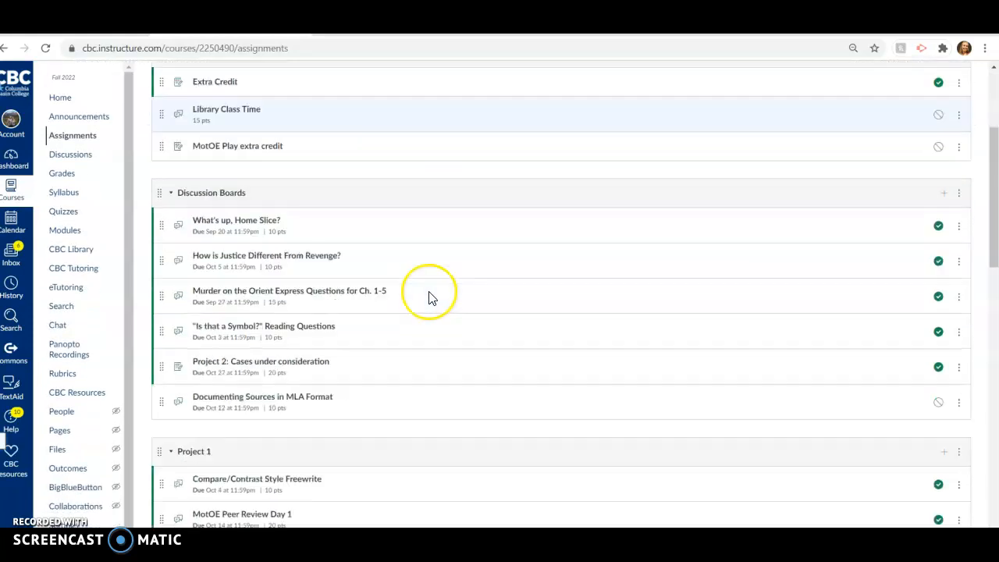
pyautogui.moveTo(430, 297)
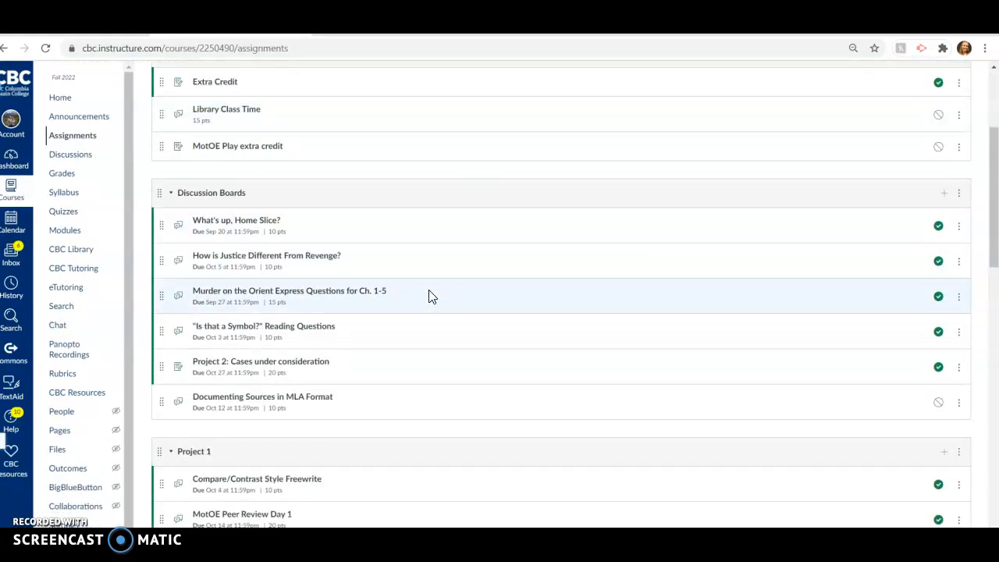
pyautogui.scroll(-3)
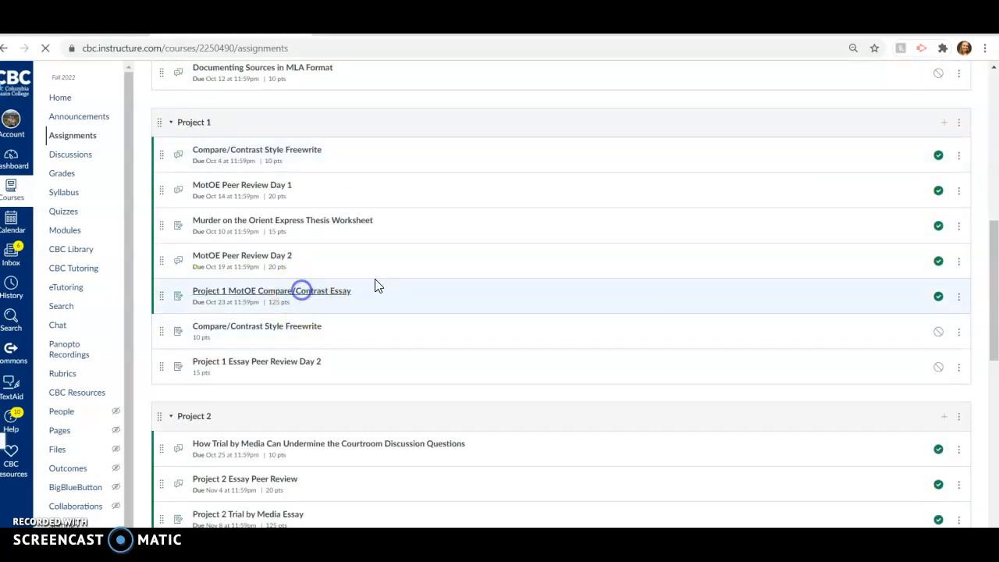
# View the Project 1 MotOE Compare/Contrast Essay assignment's Purpose and Audience instructions.
pyautogui.click(272, 291)
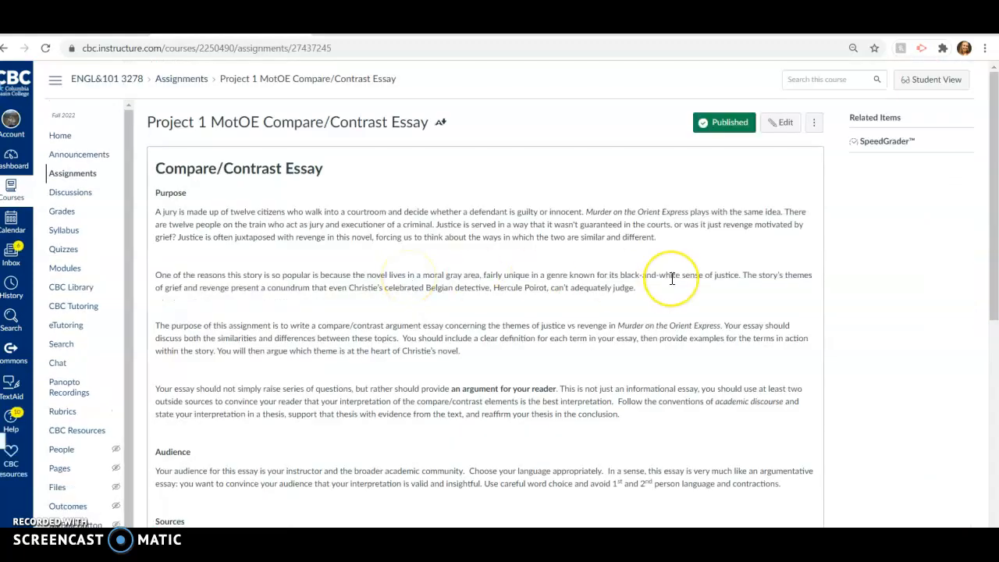
pyautogui.moveTo(671, 280)
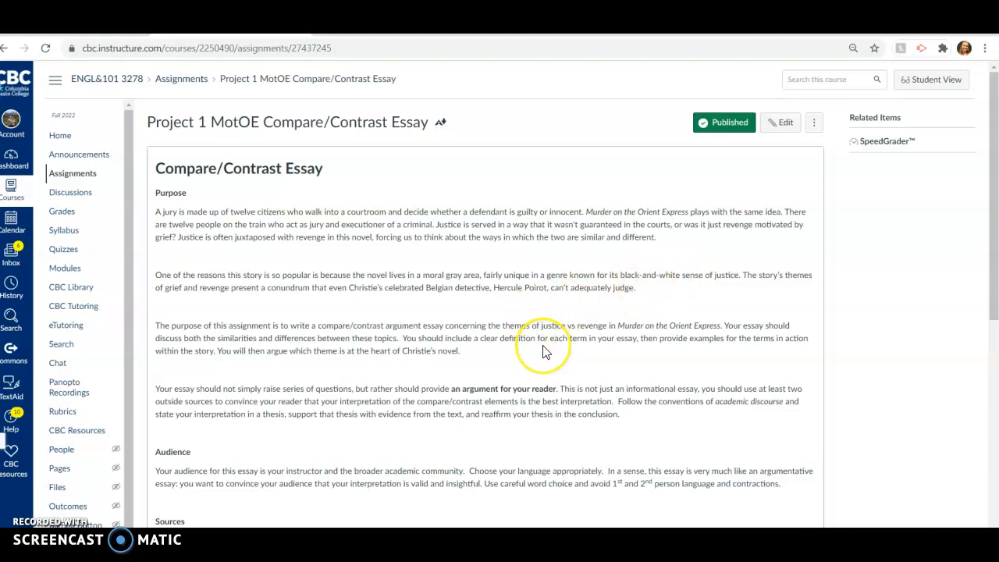
pyautogui.moveTo(599, 264)
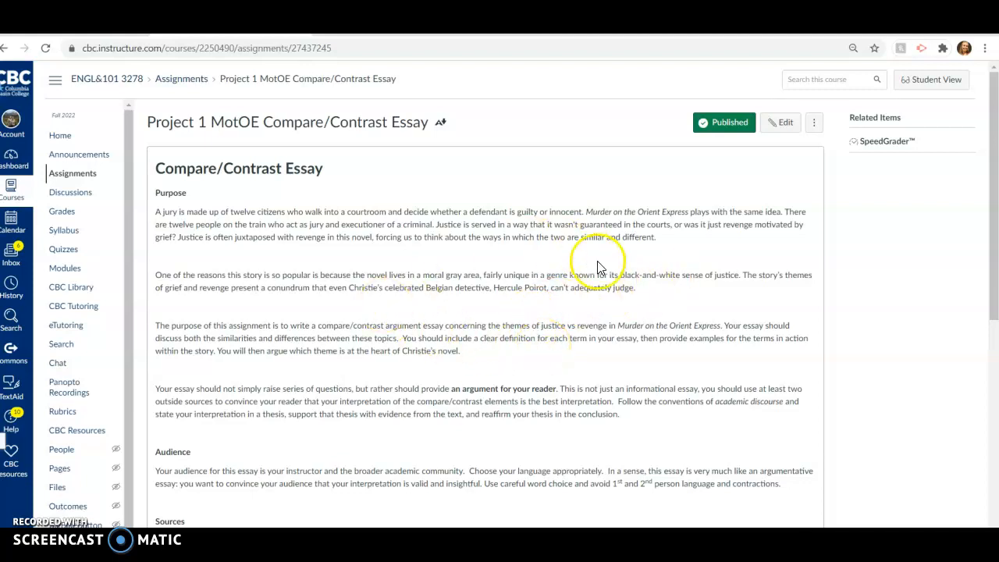
pyautogui.scroll(-3)
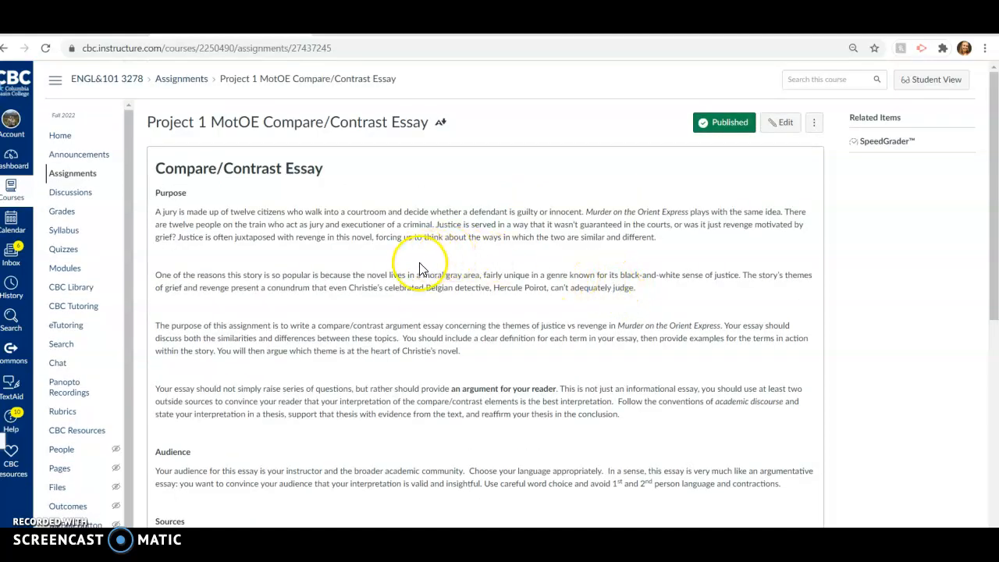
pyautogui.moveTo(485, 289)
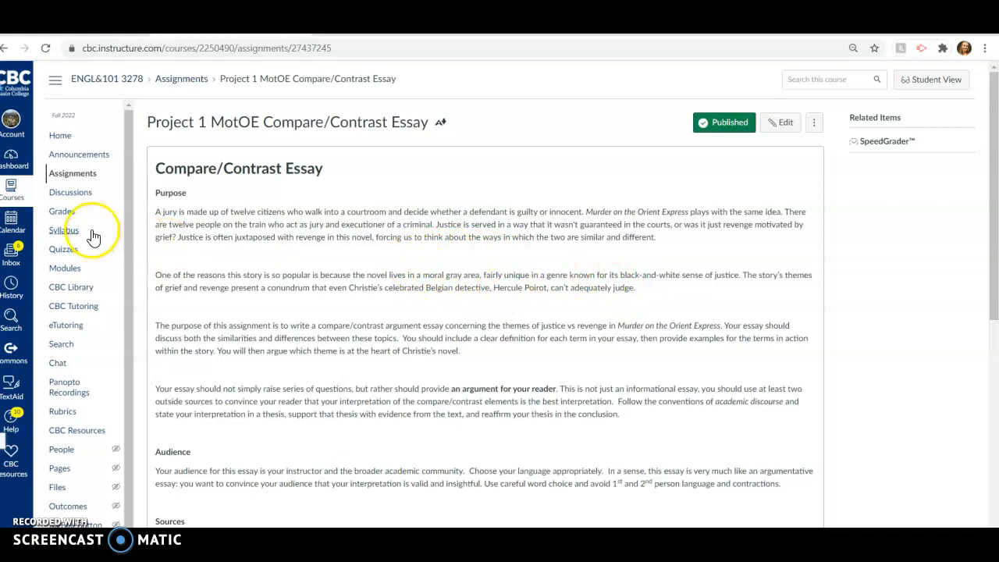
pyautogui.moveTo(130, 234)
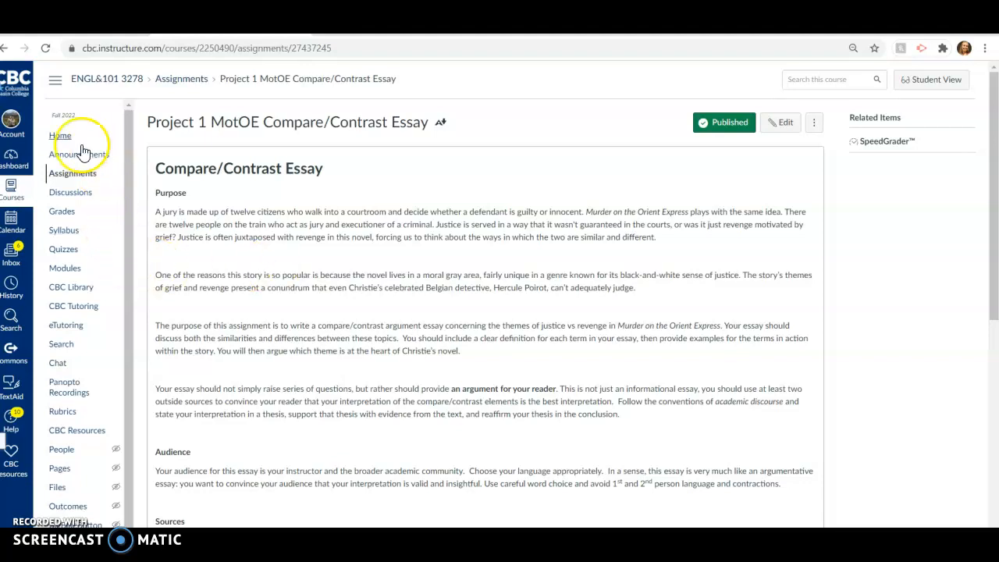
# Return to the ENGL&101 English Composition I course home page via Home.
pyautogui.click(59, 134)
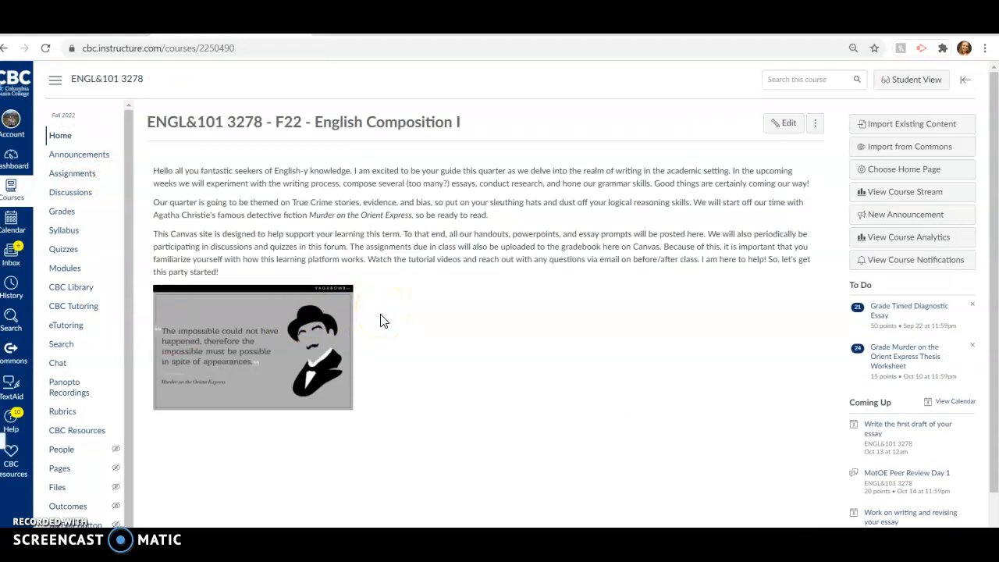
pyautogui.moveTo(368, 326)
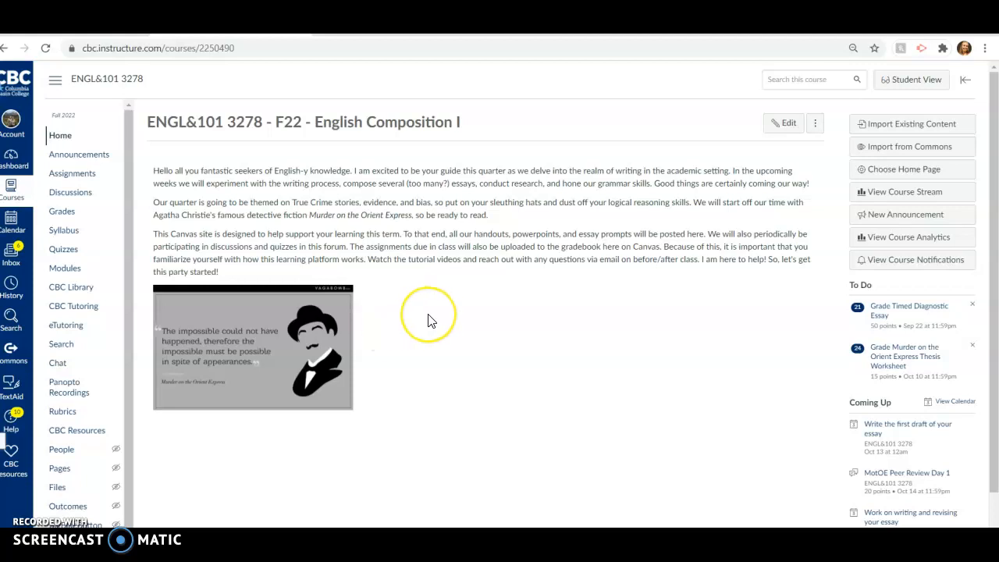
pyautogui.moveTo(431, 320)
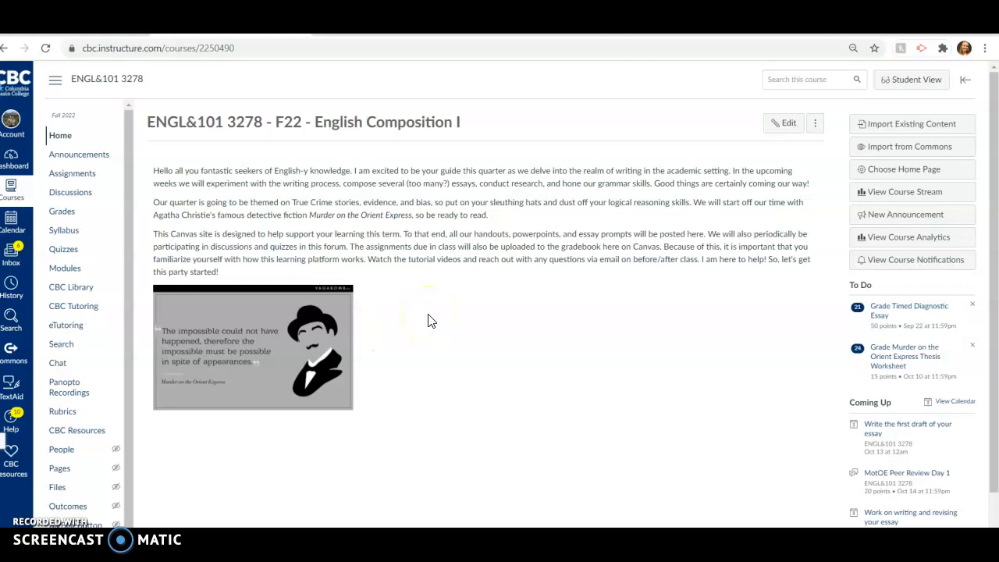